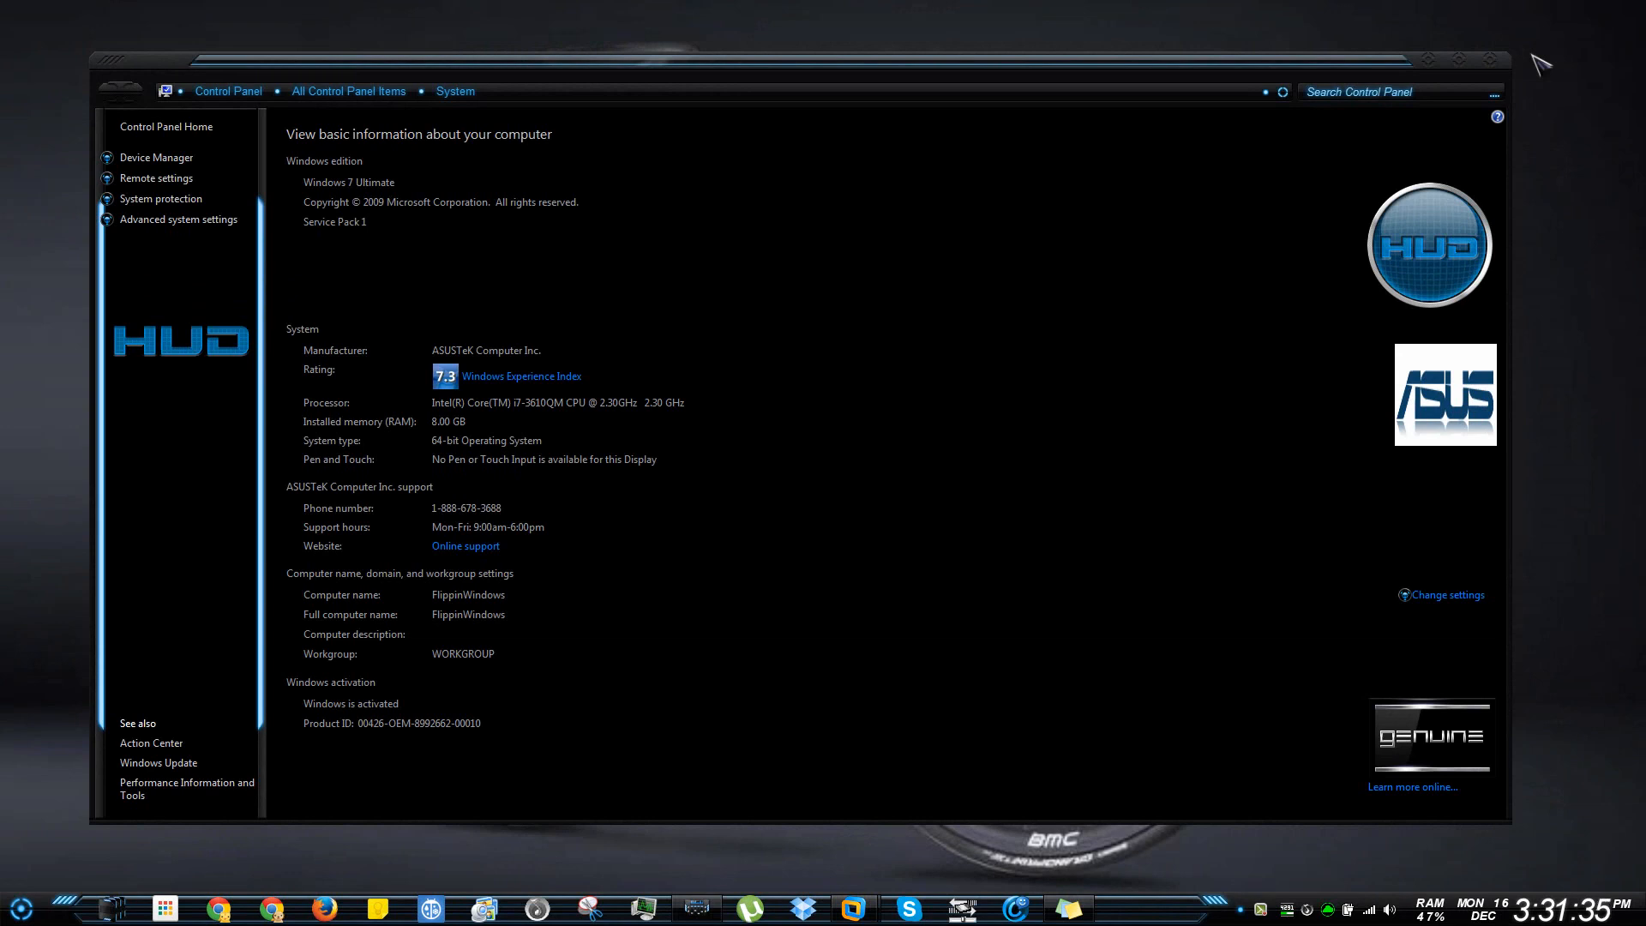
mouse_move(1604, 21)
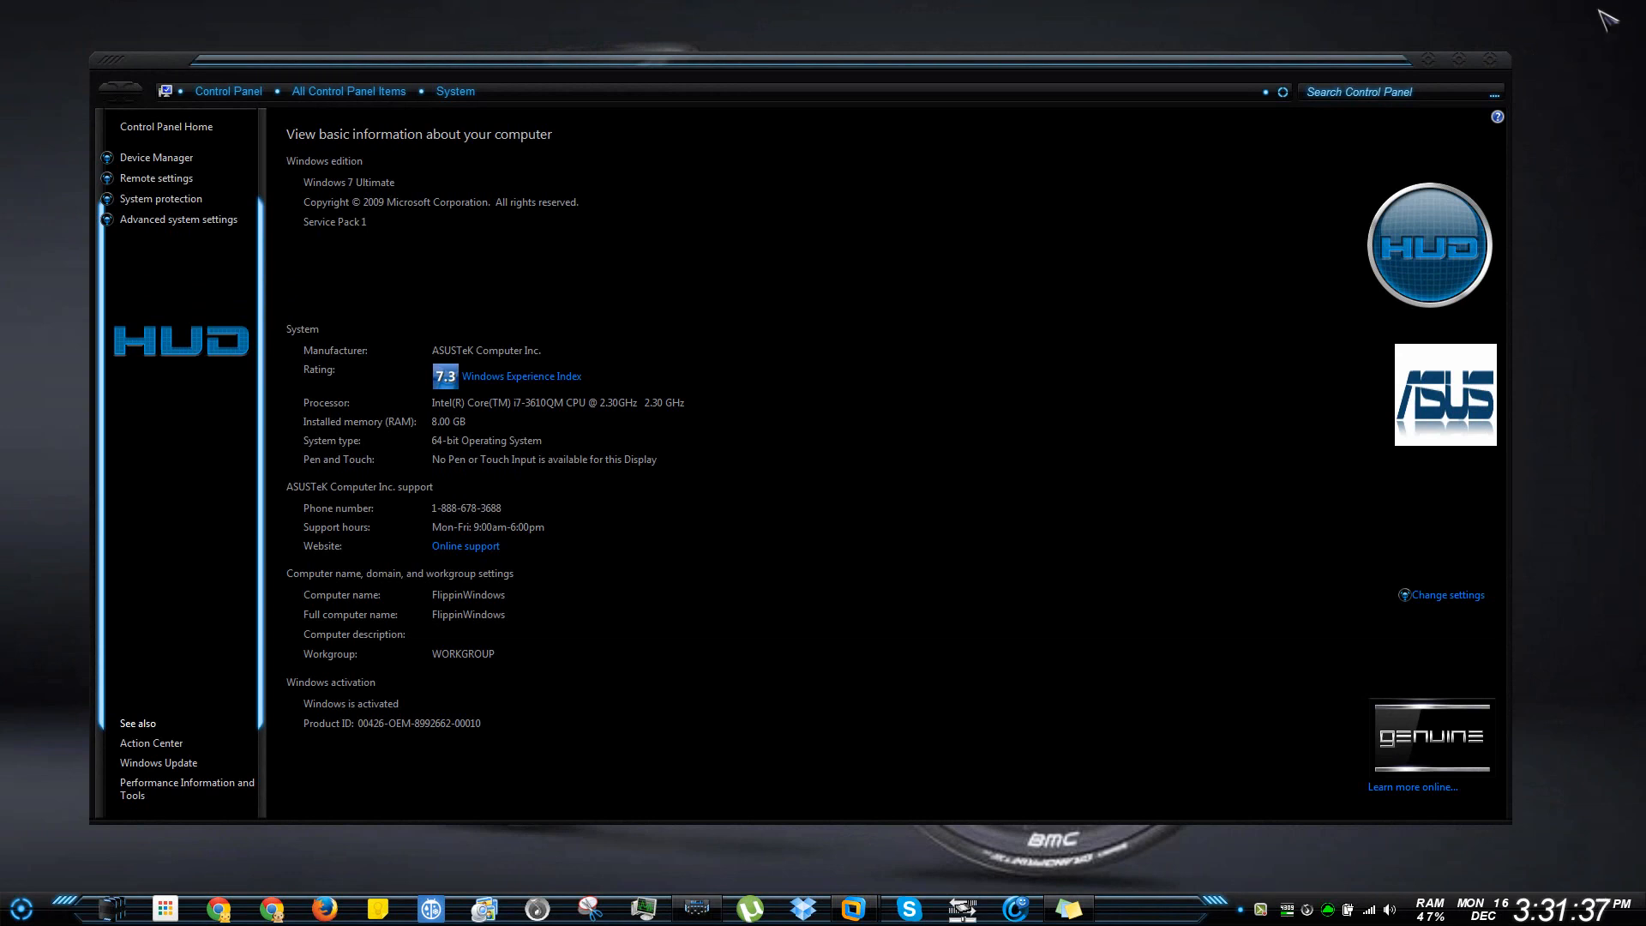
mouse_move(487, 388)
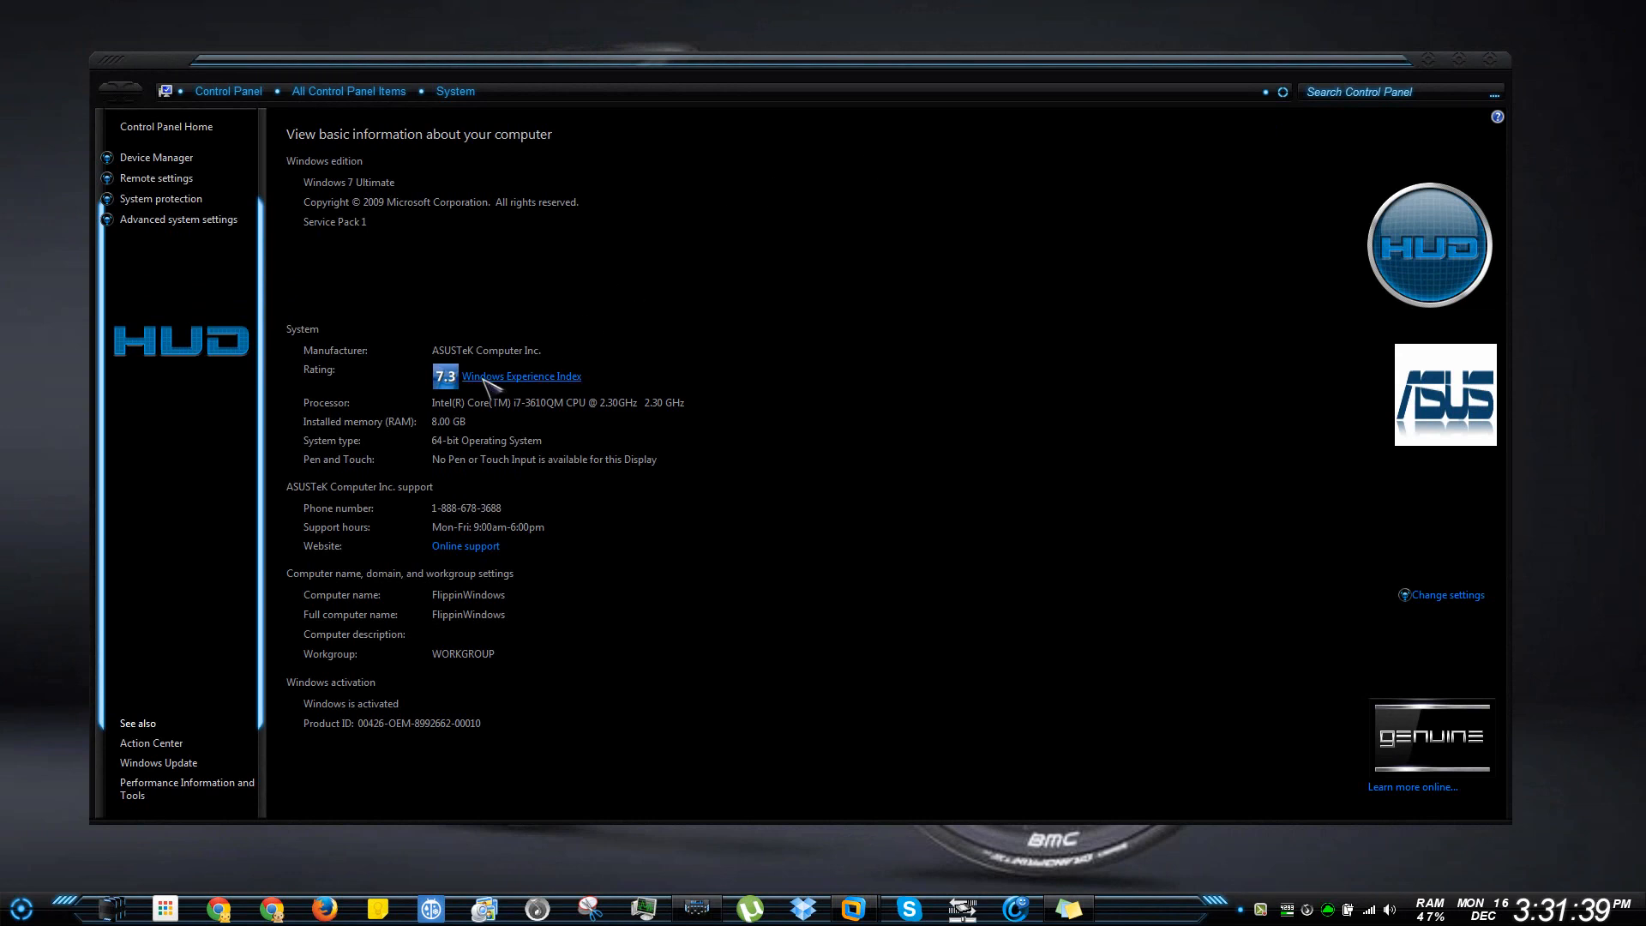
Step: Open the System window from the Start button's right-click quick-link menu
click(519, 375)
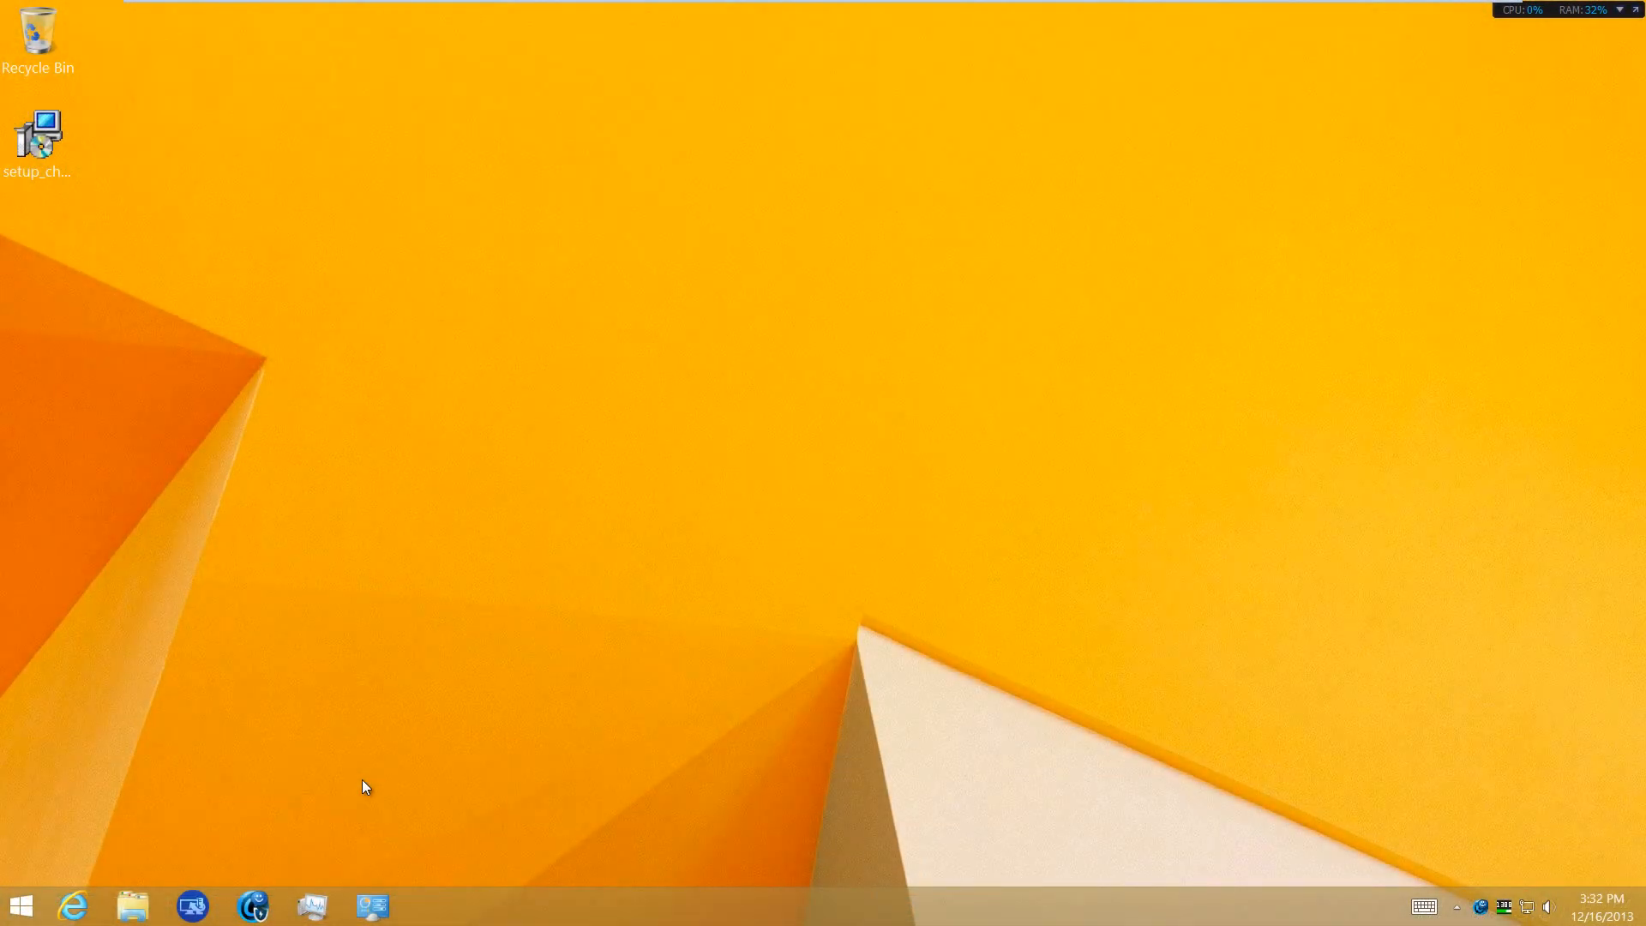
mouse_move(360, 674)
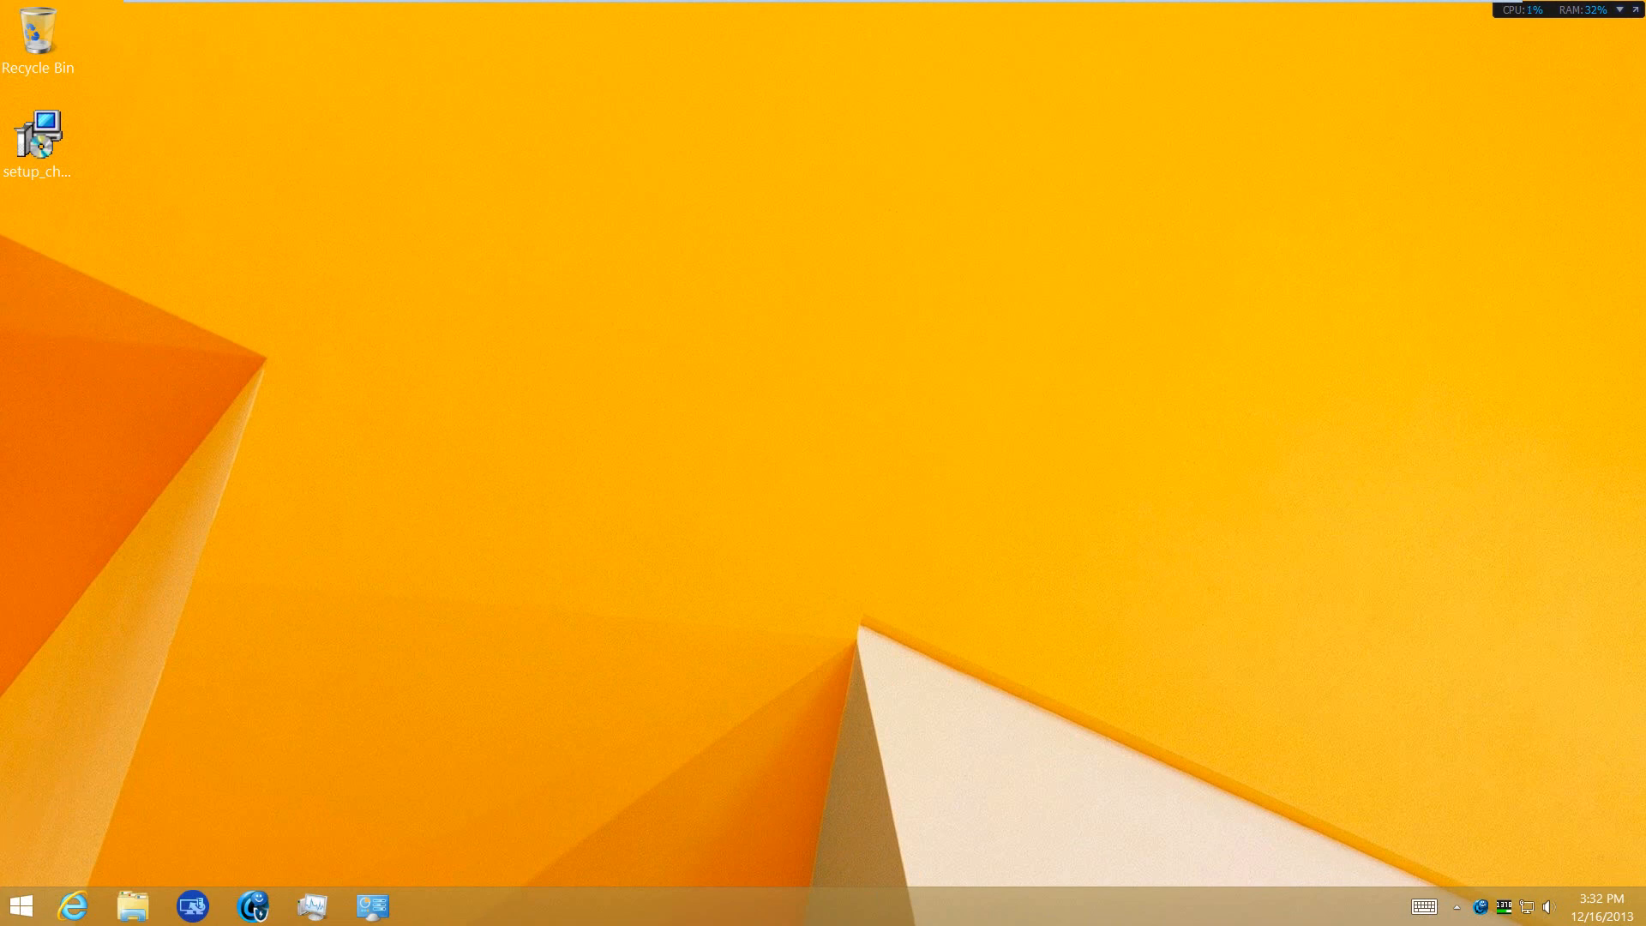
right_click(21, 904)
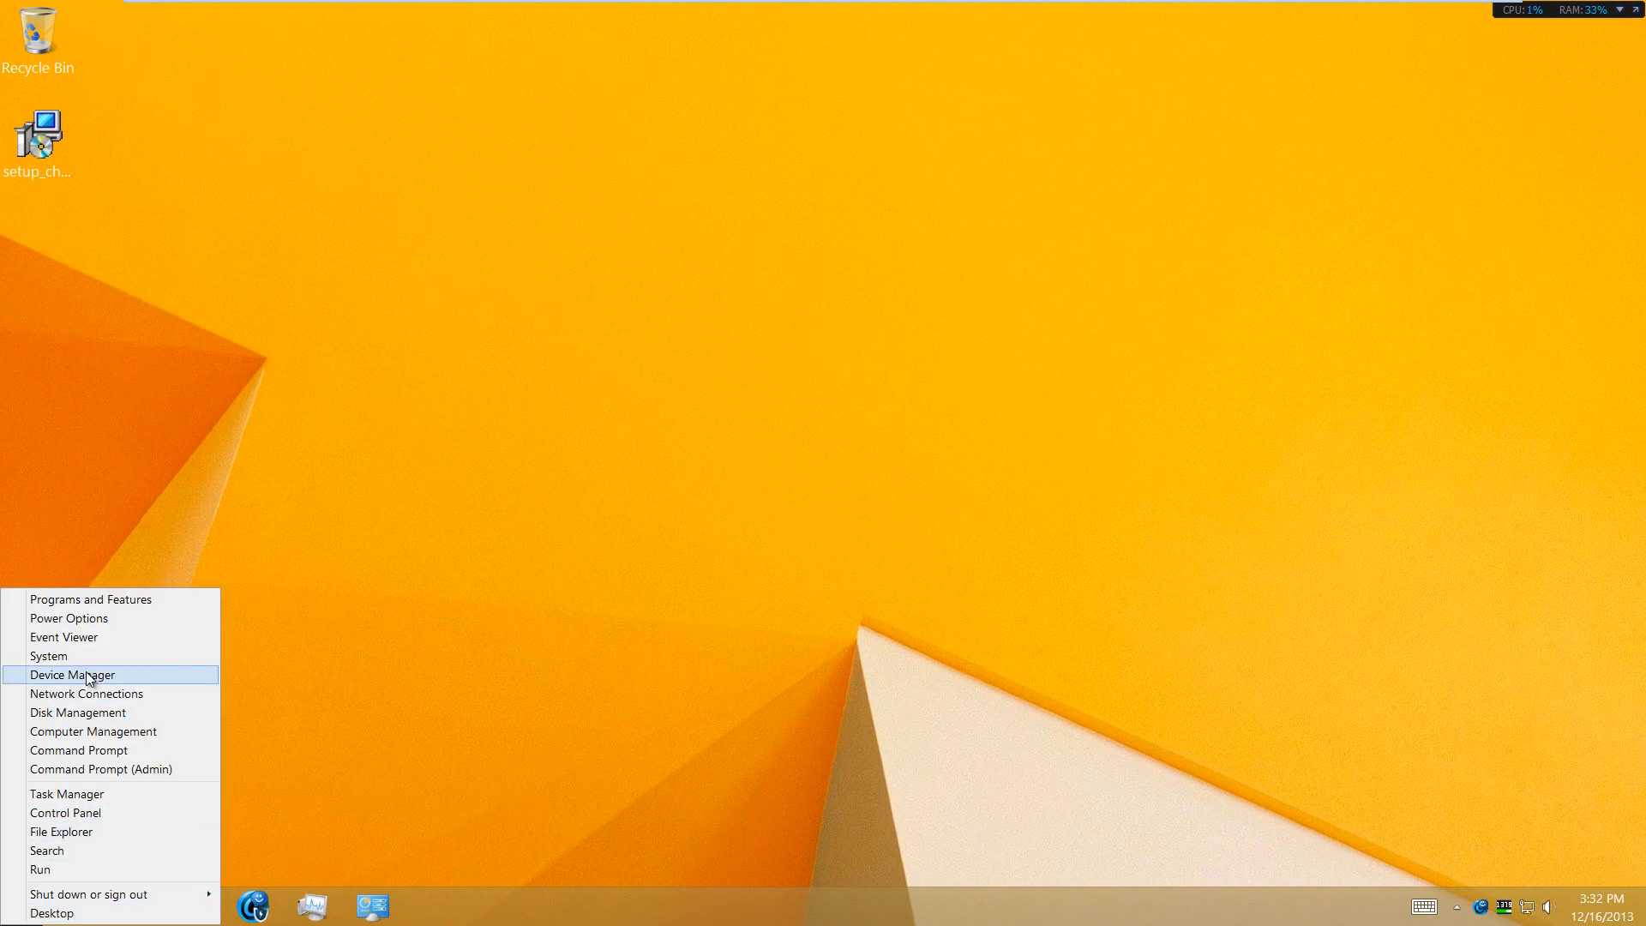
click(48, 656)
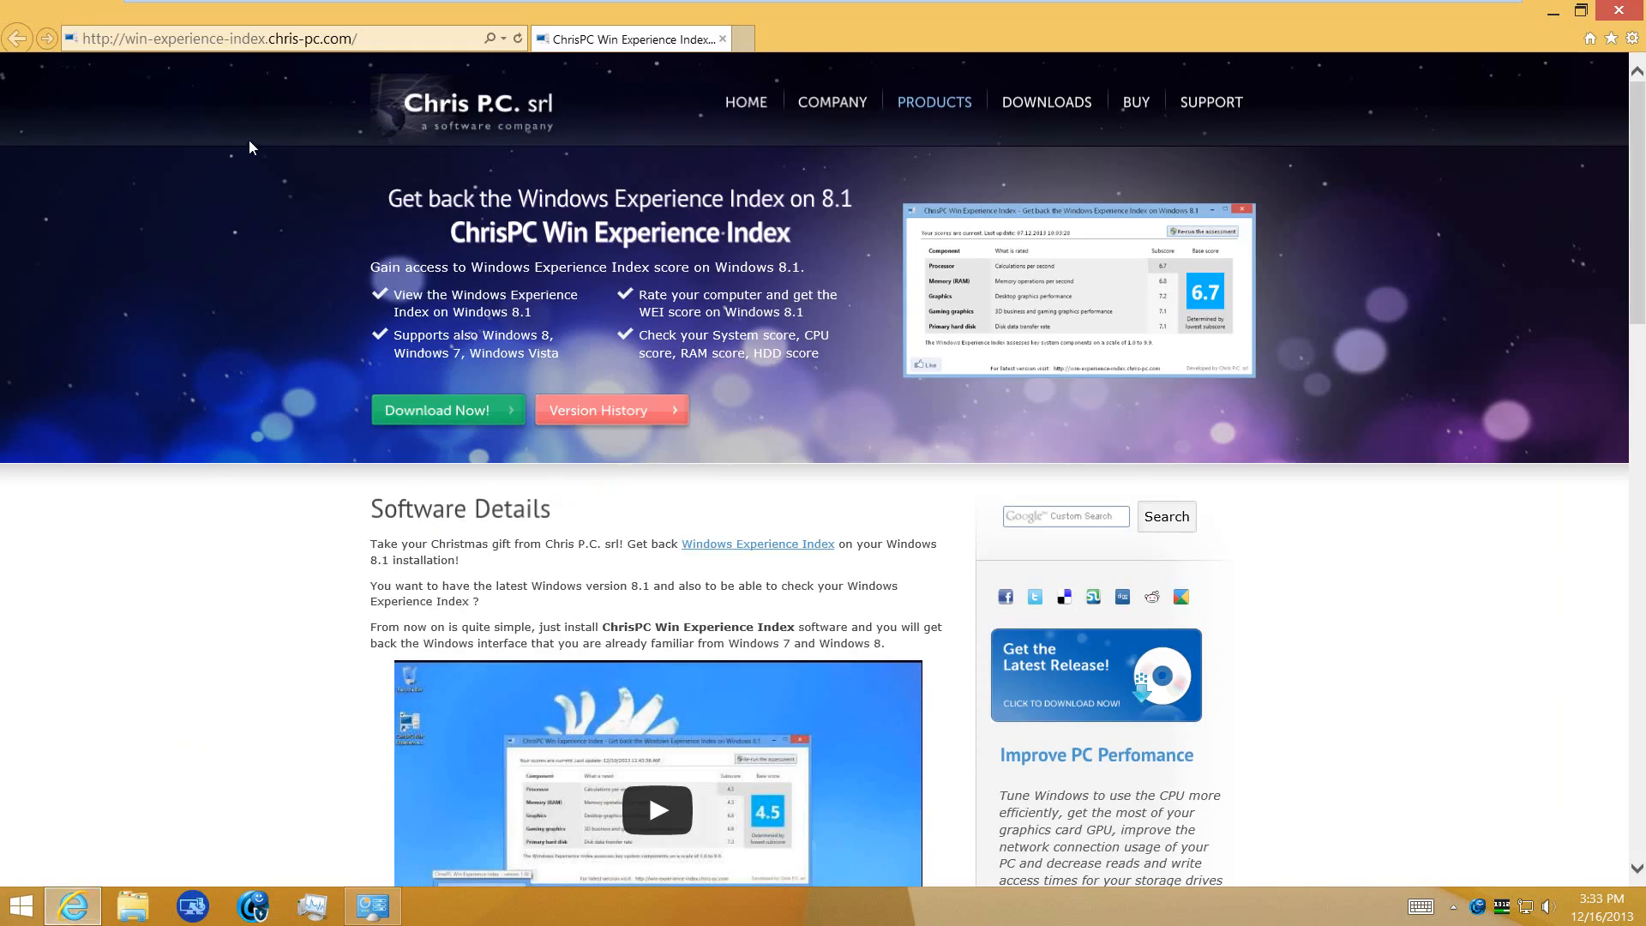
mouse_move(331, 431)
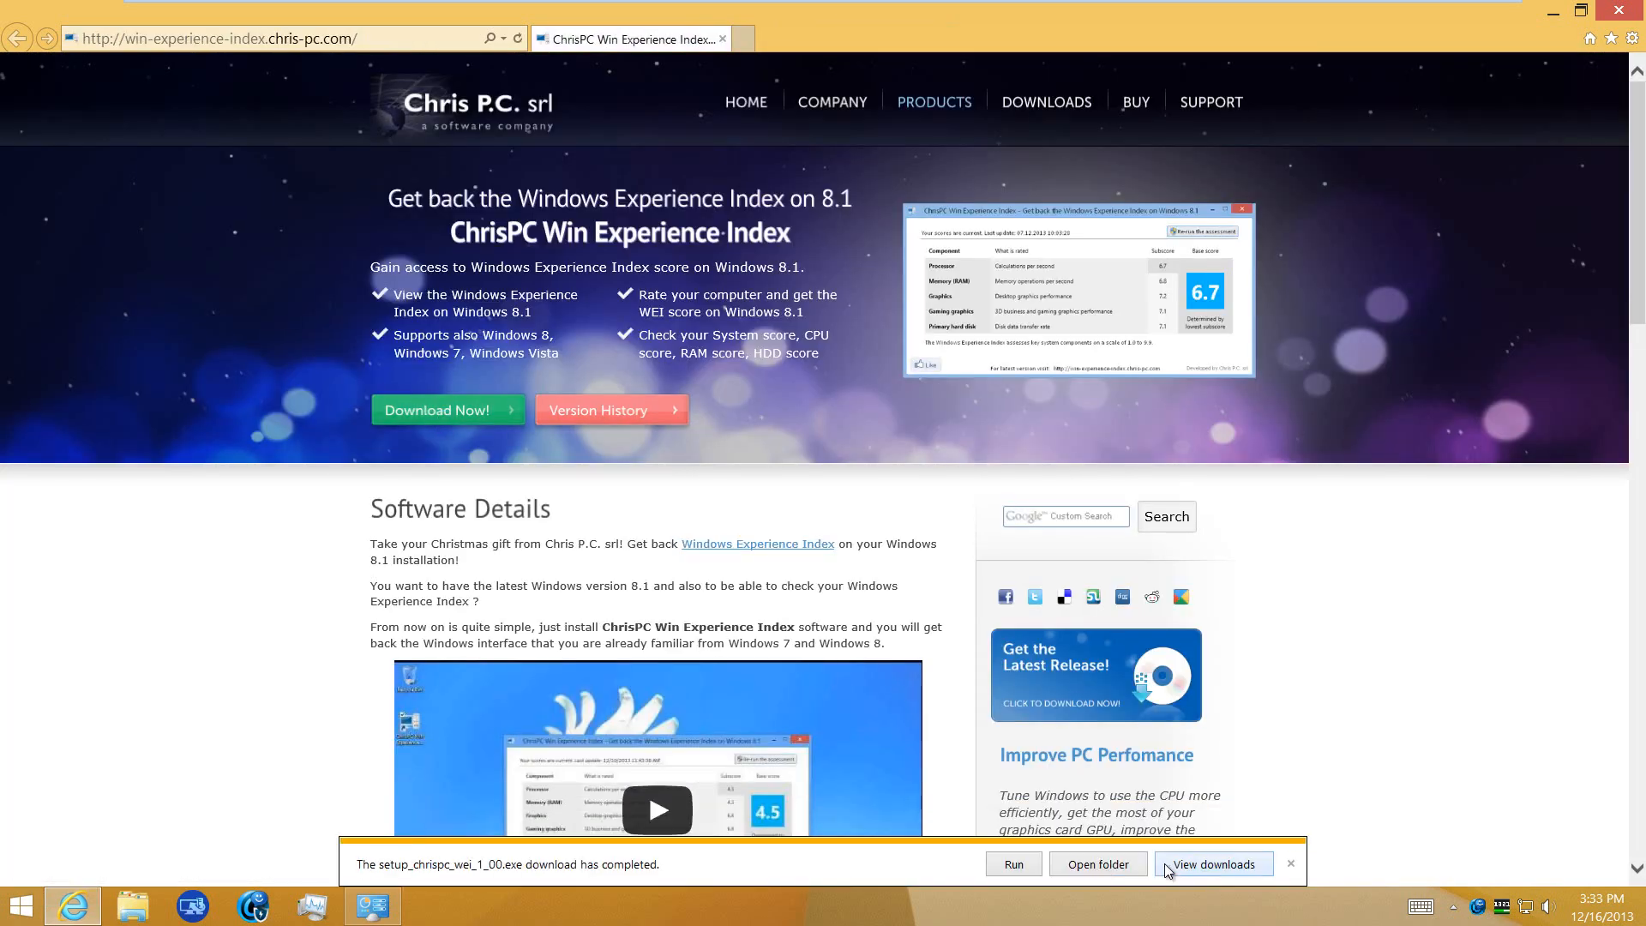
Step: Run the installer in English, accept the license and install ChrisPC Win Experience Index
click(1011, 864)
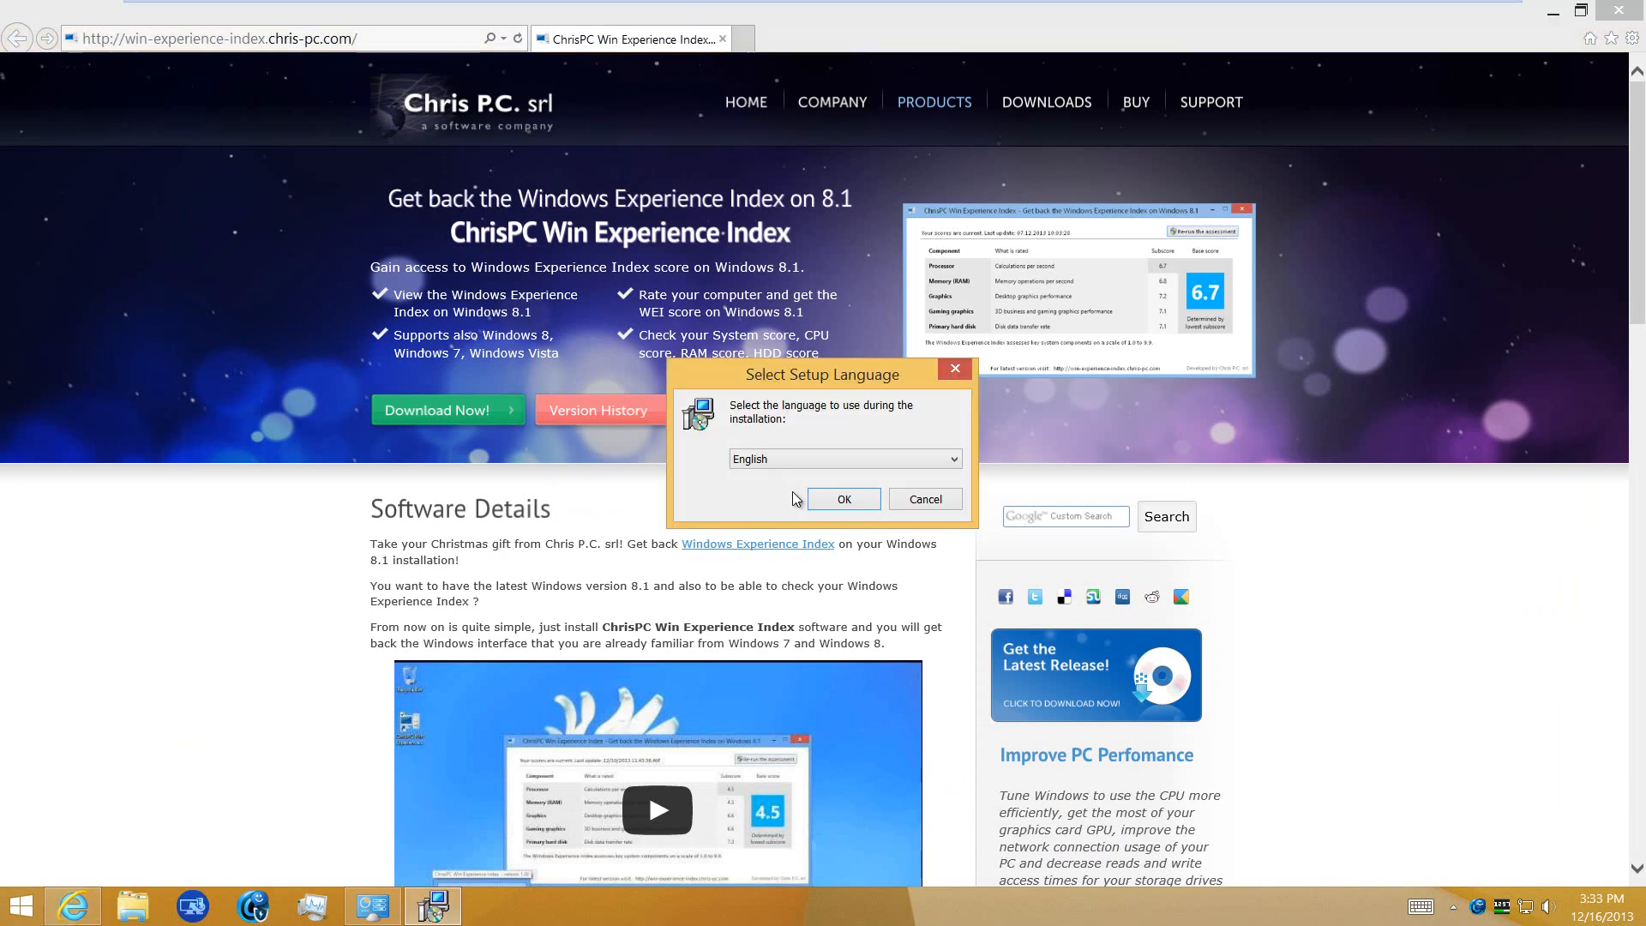
click(842, 499)
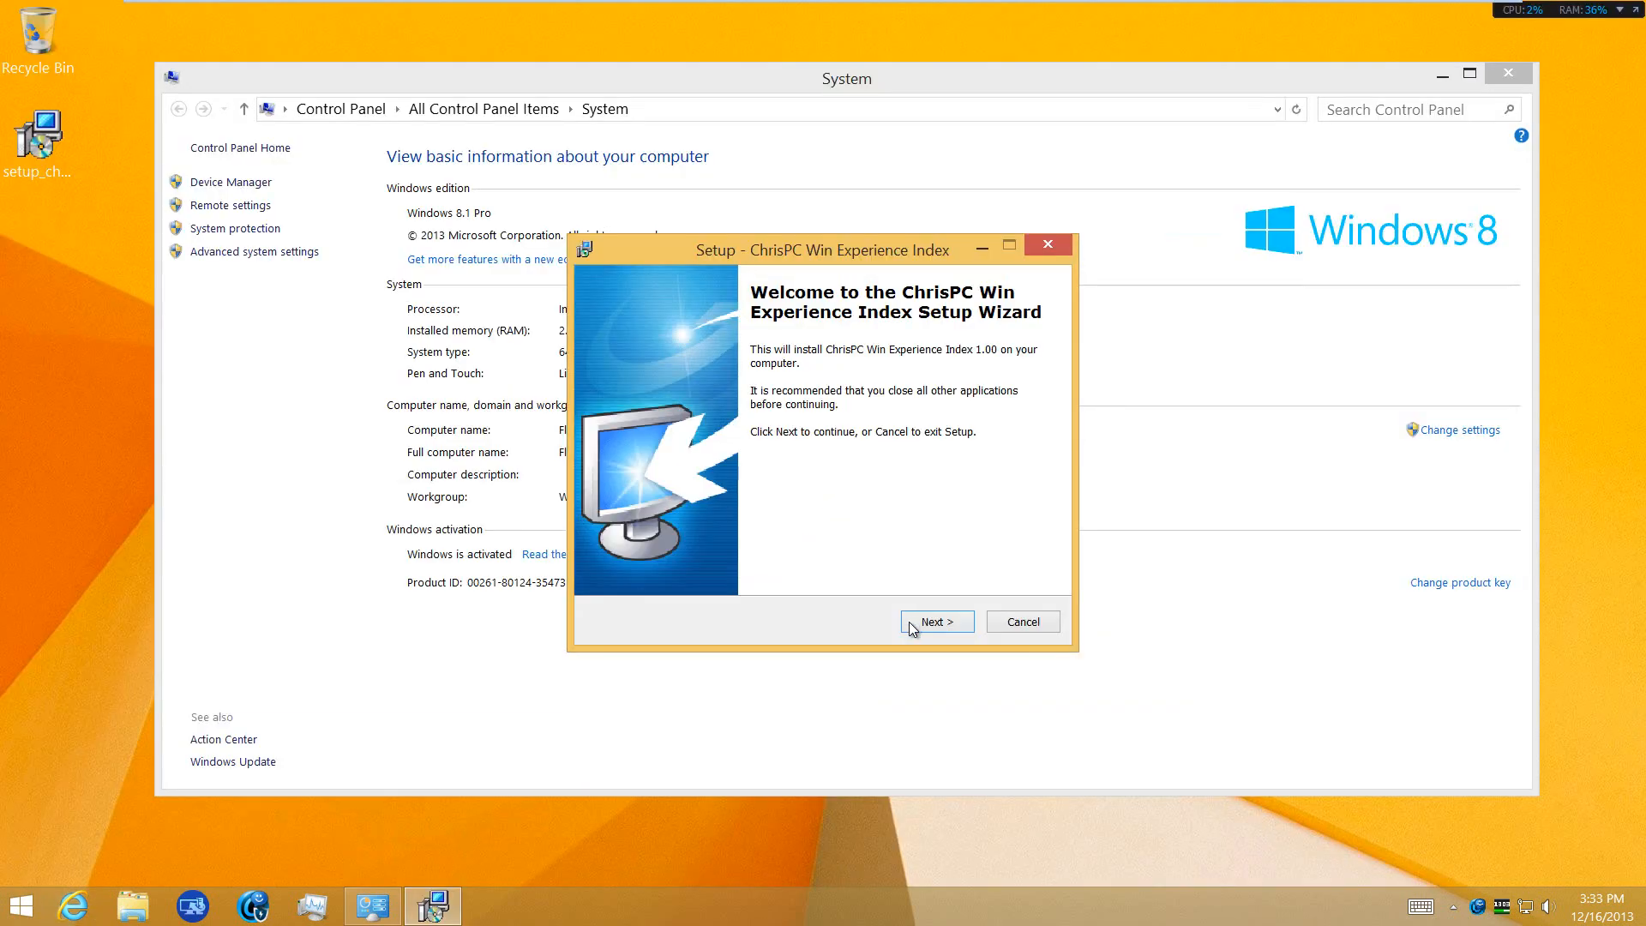
click(936, 620)
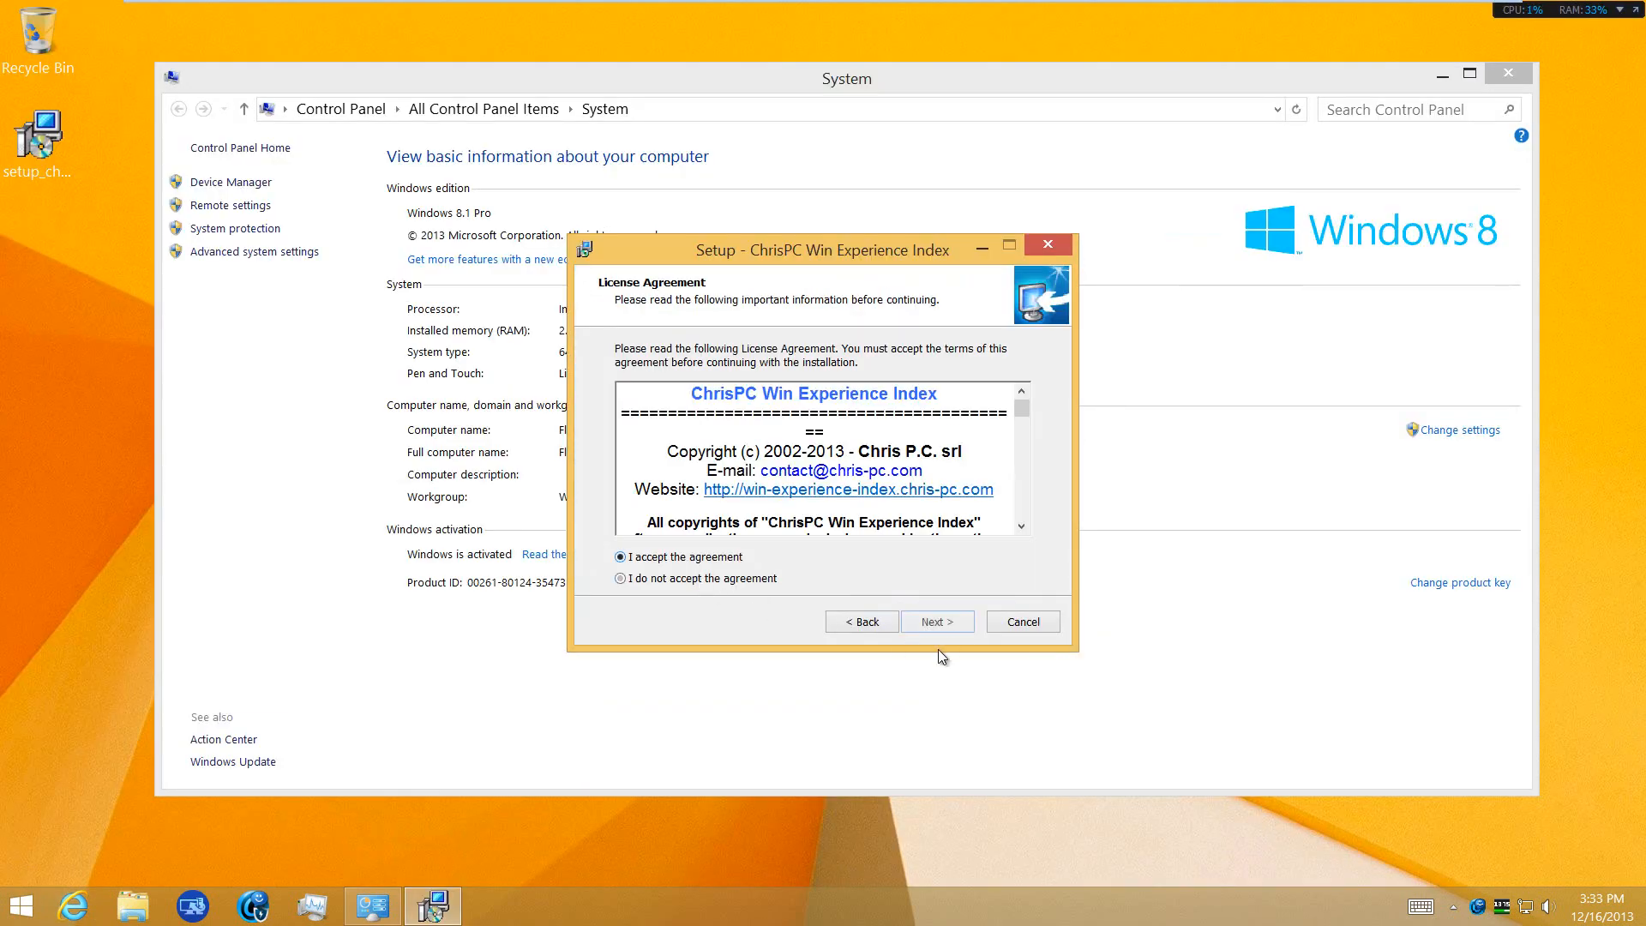
click(936, 622)
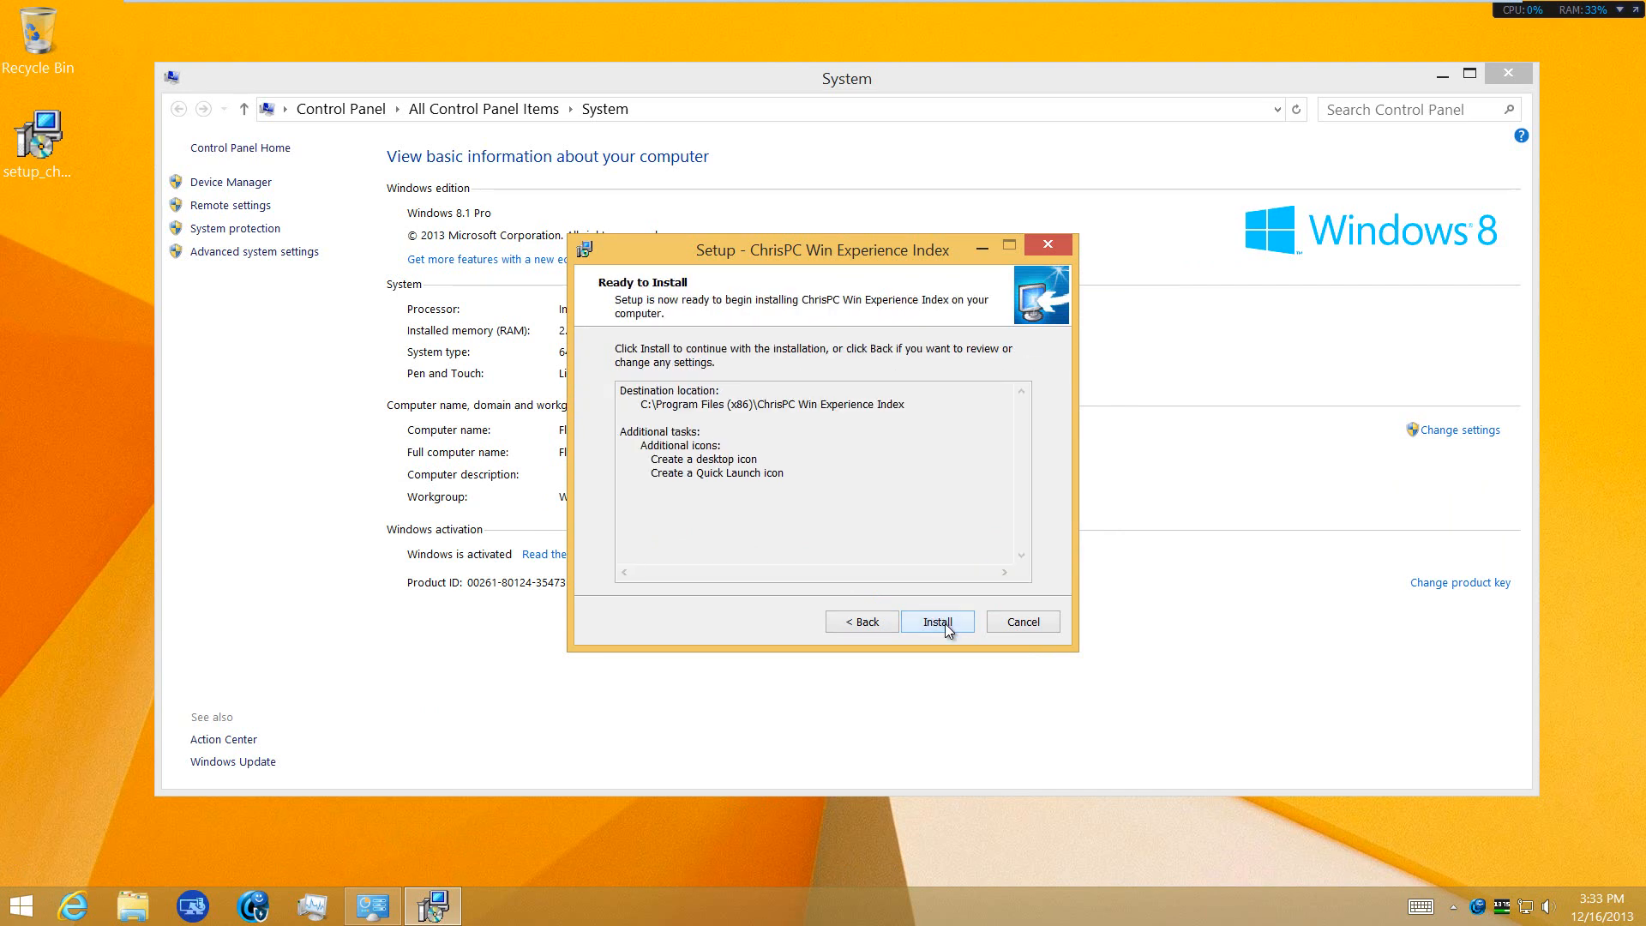
click(937, 621)
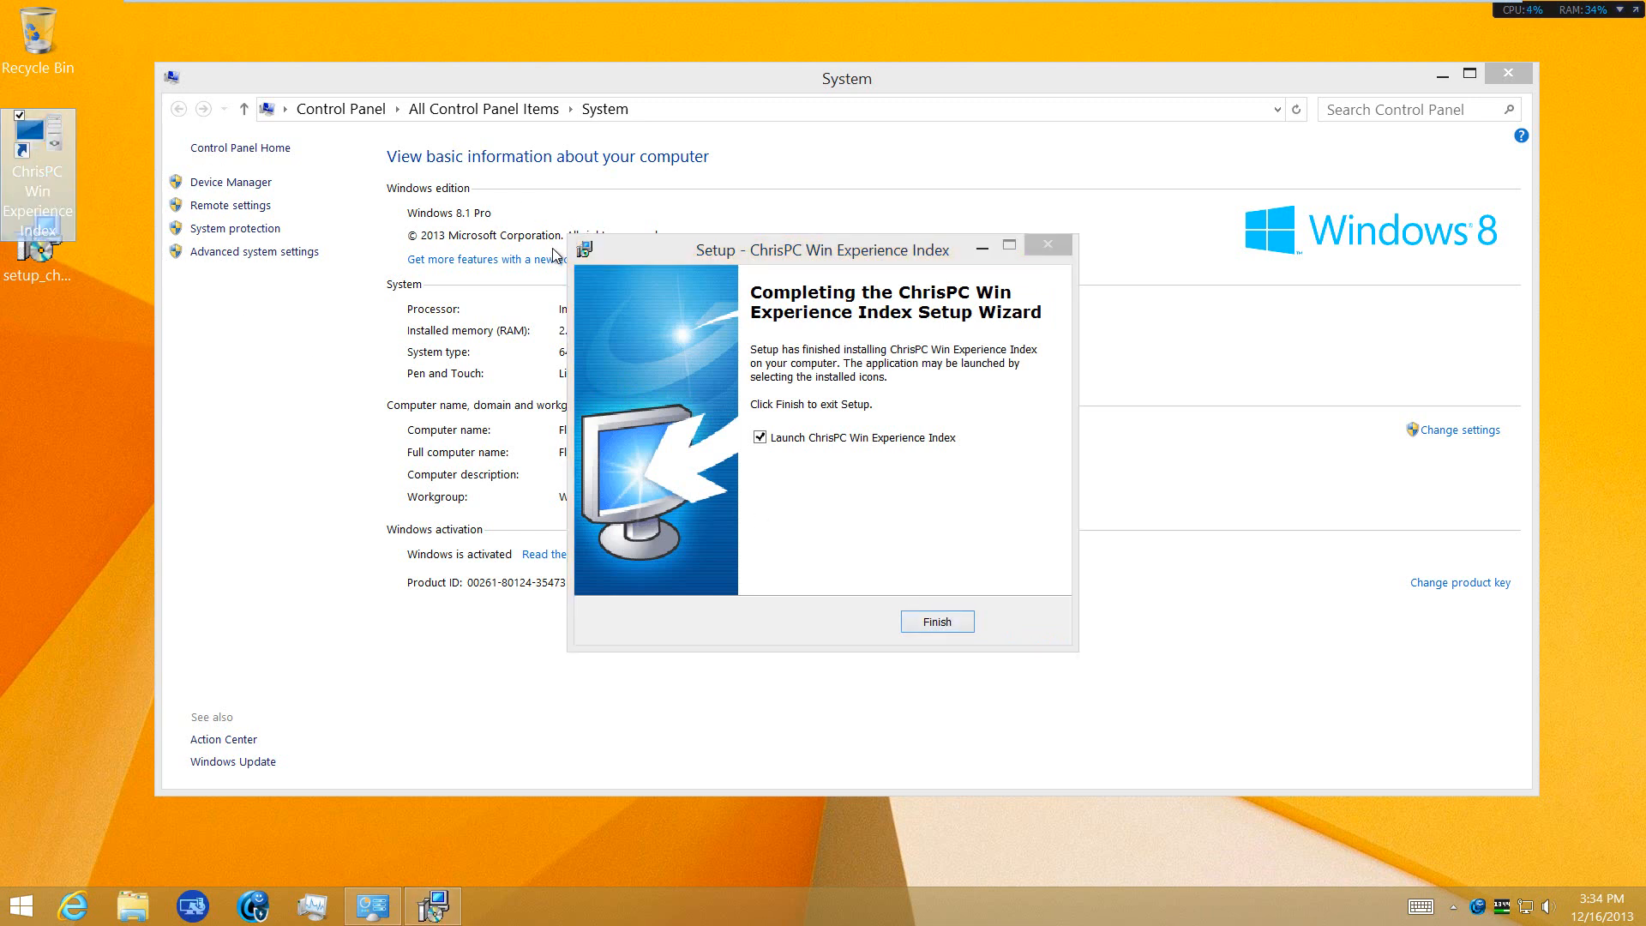
click(935, 621)
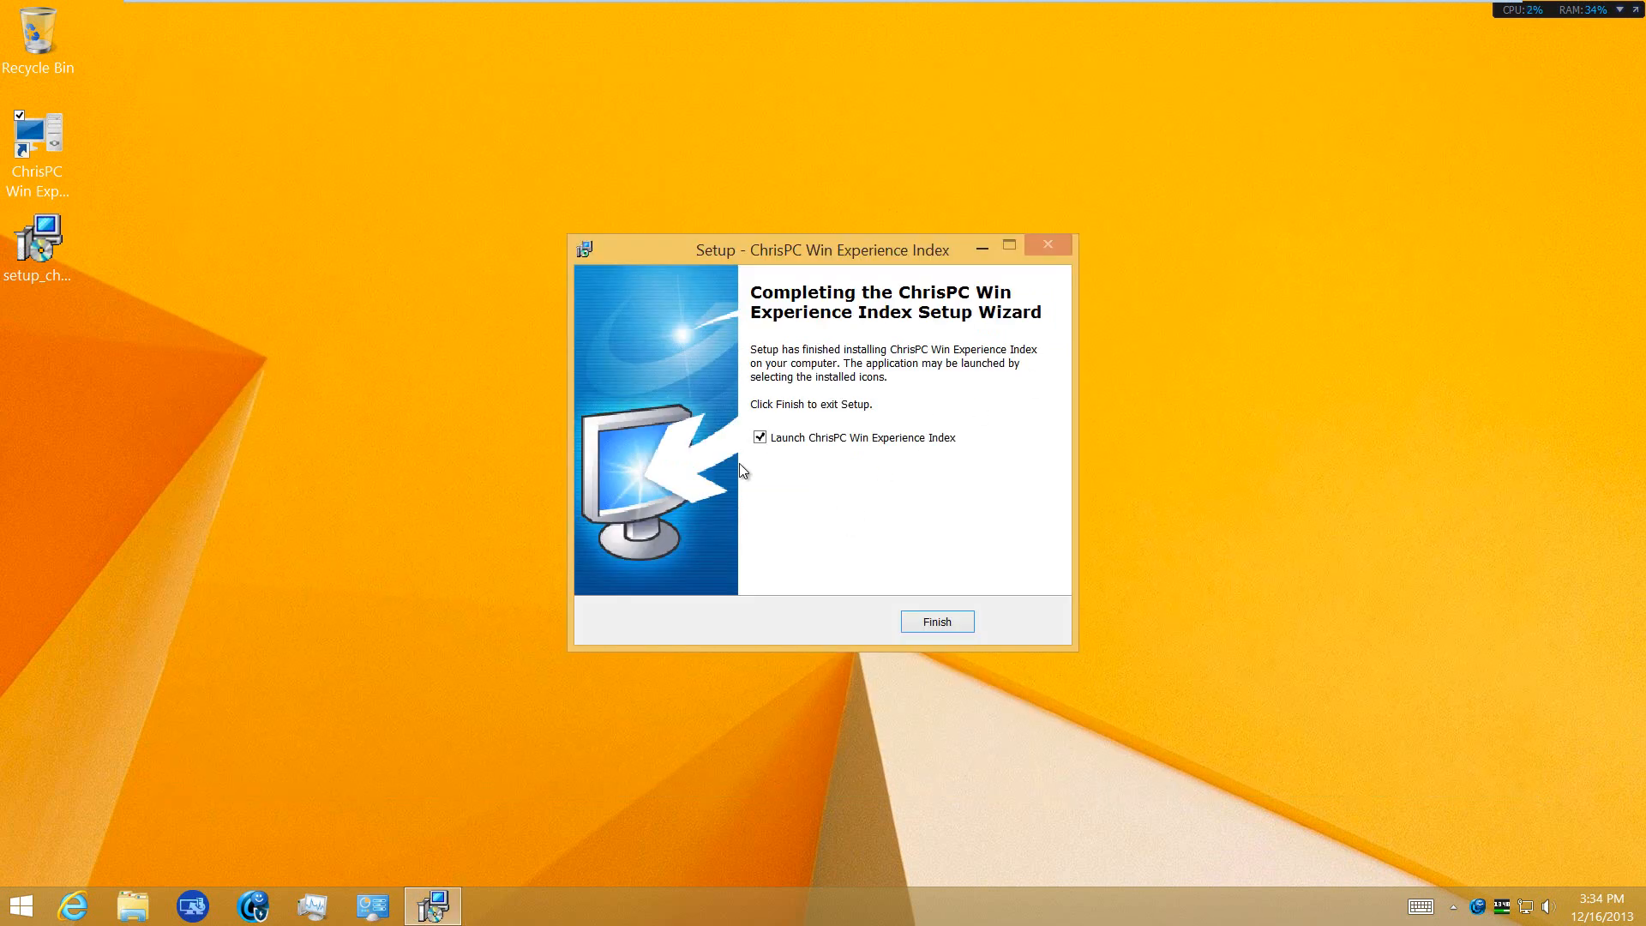
Step: Finish setup, launch Win Experience Index from its desktop shortcut and rate this computer
click(935, 622)
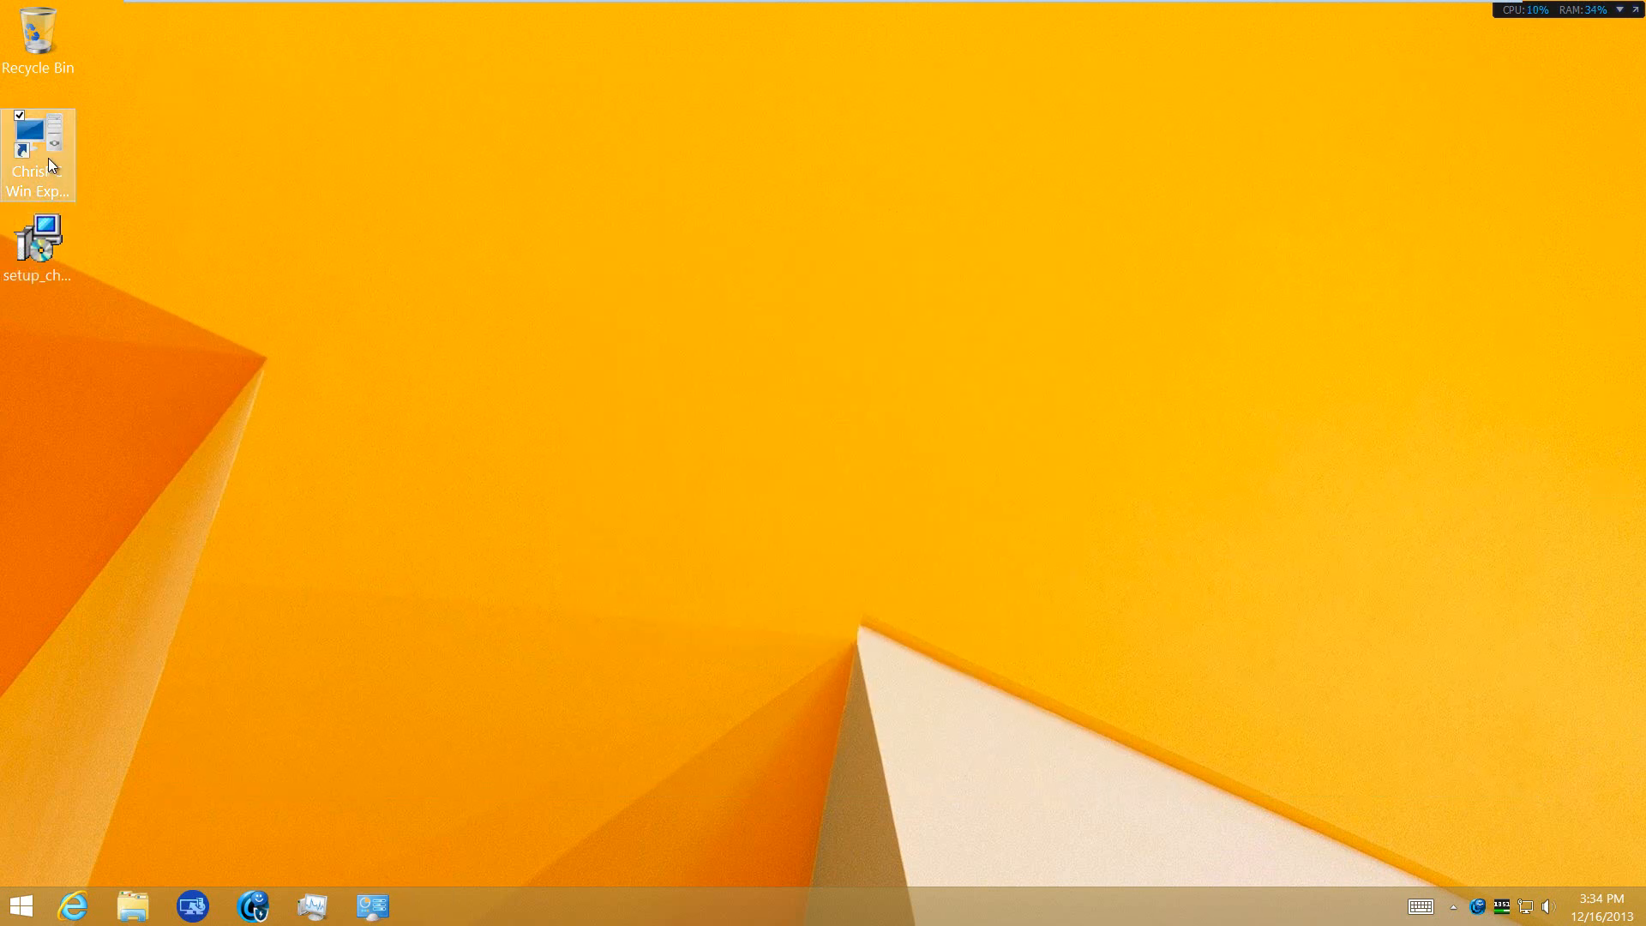
double_click(37, 153)
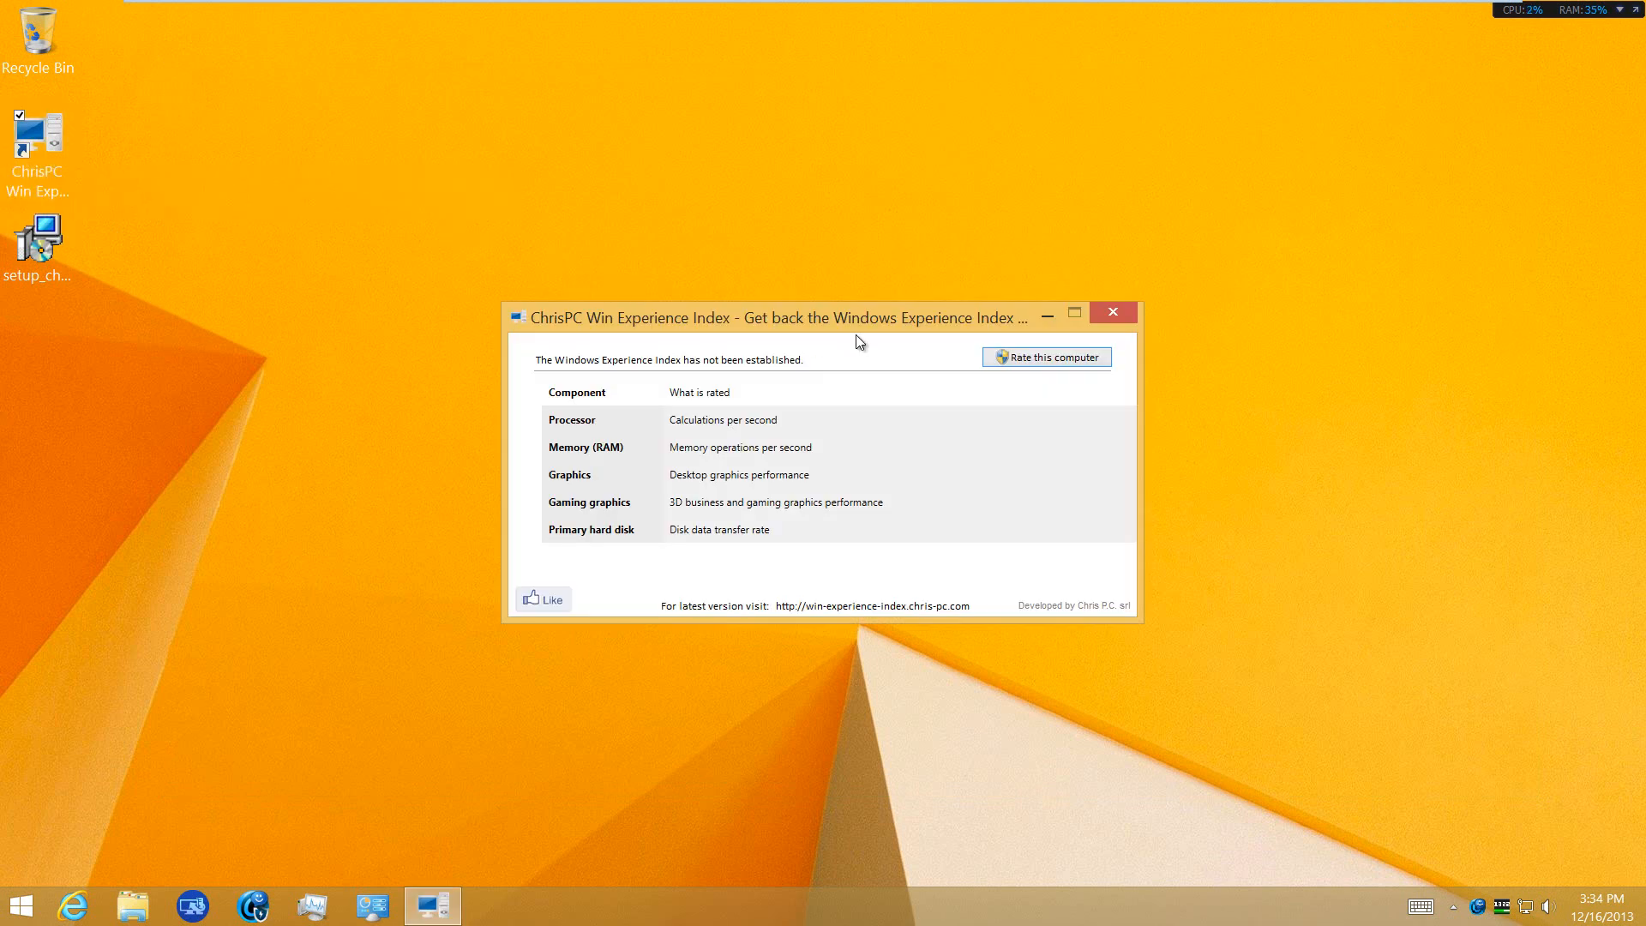
mouse_move(954, 354)
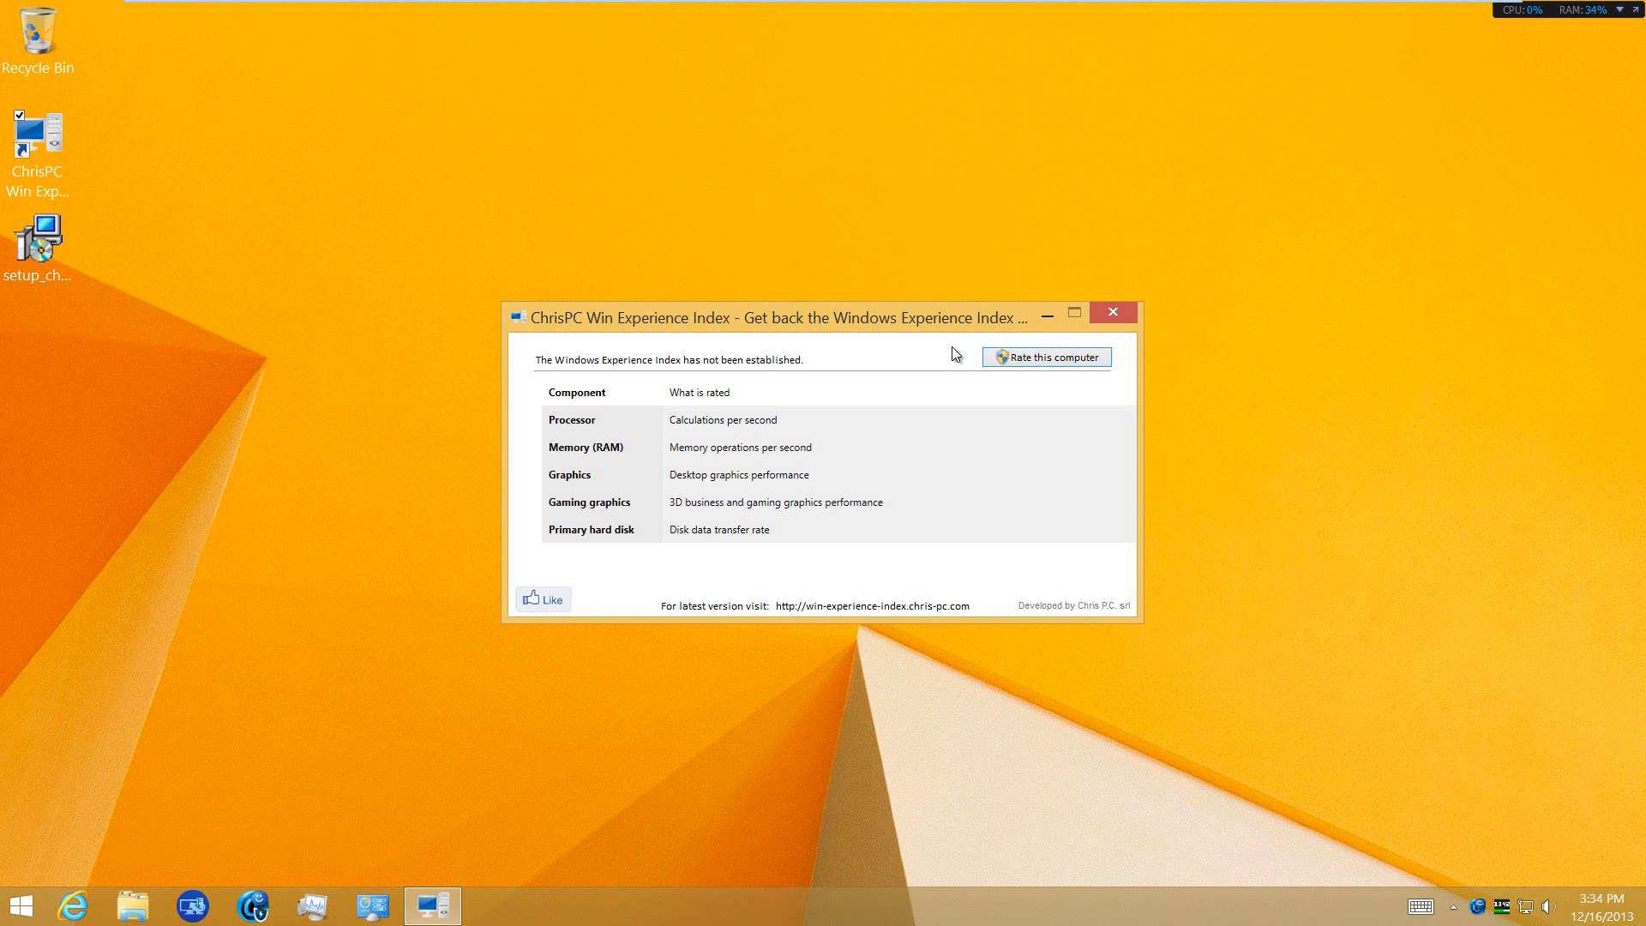
mouse_move(1046, 357)
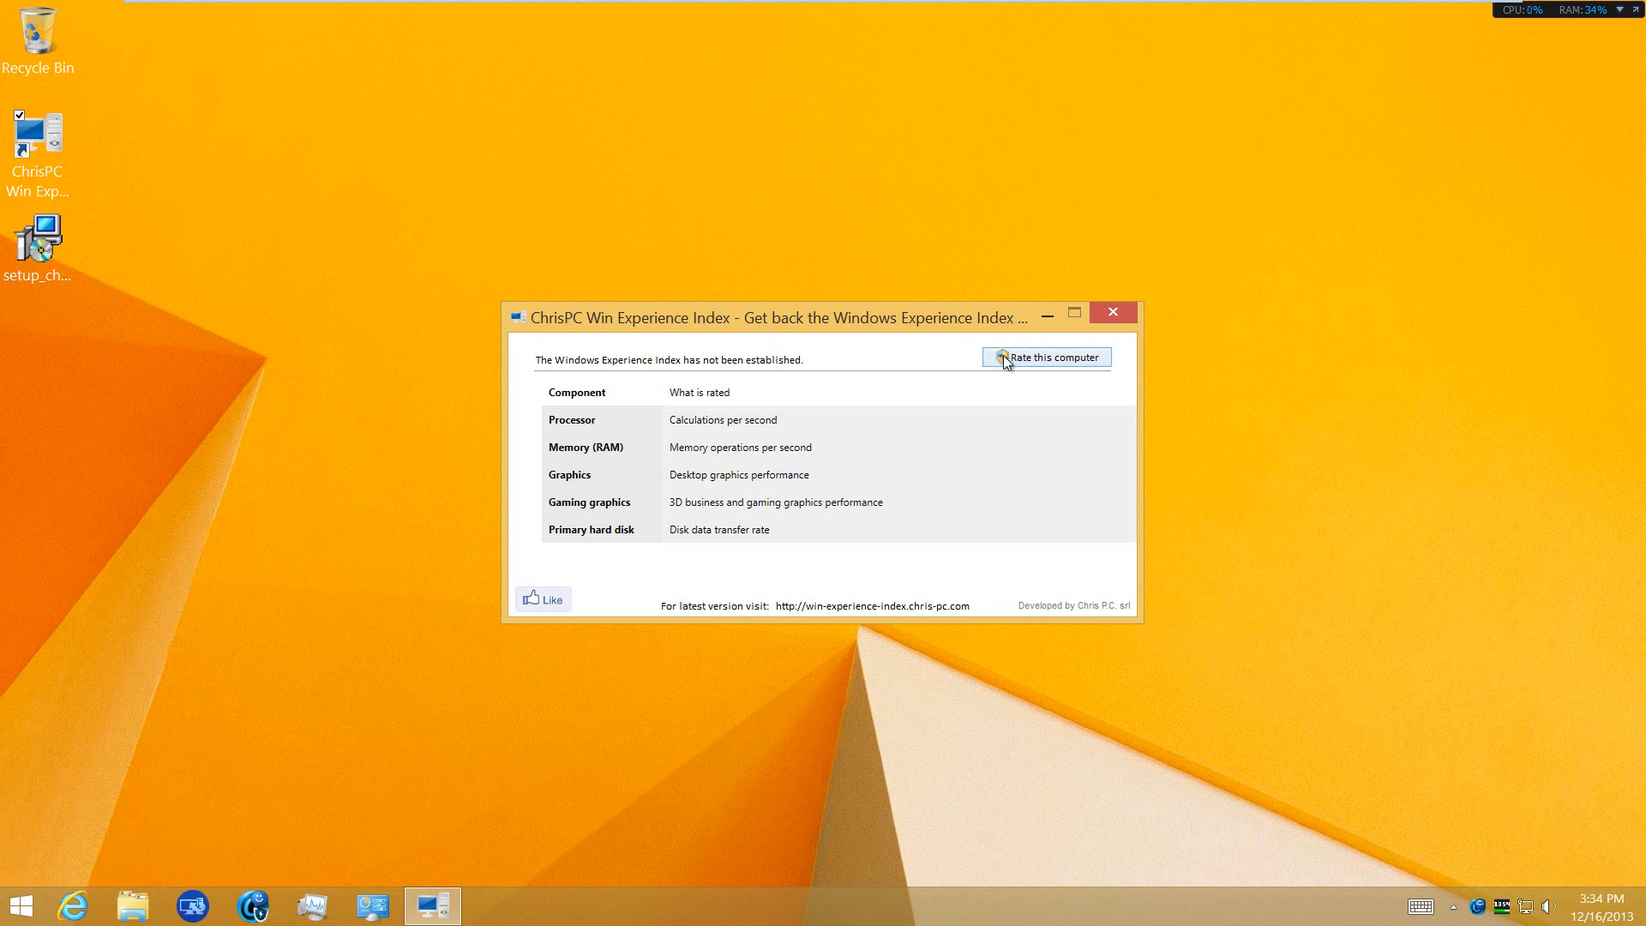
click(1047, 357)
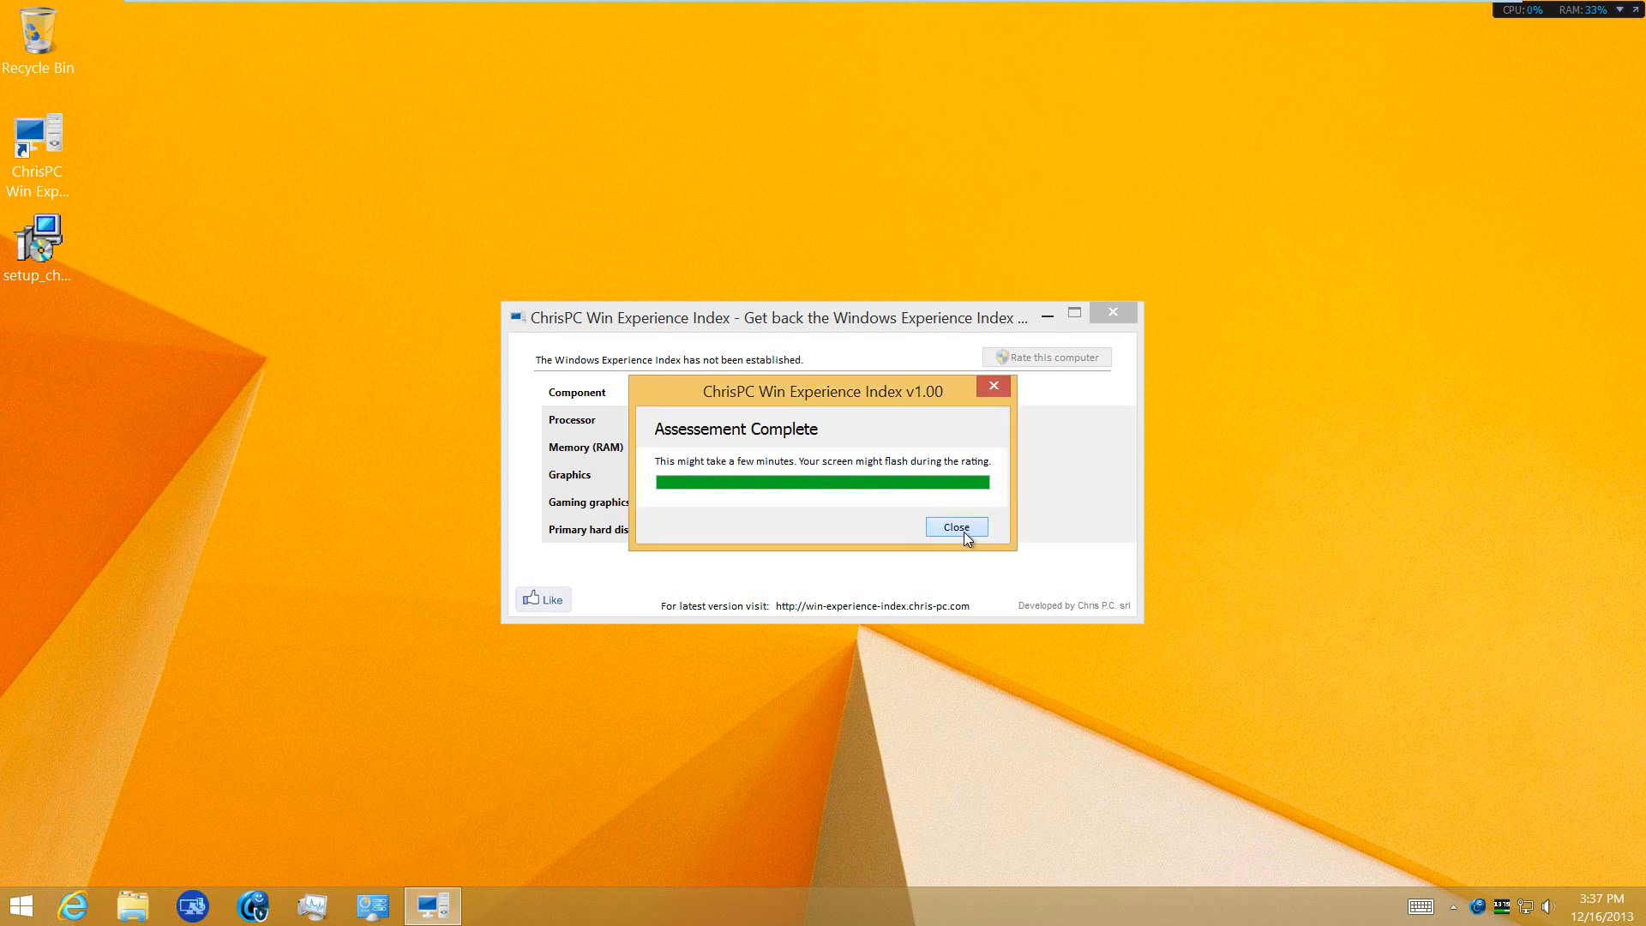
Step: Dismiss the assessment notice, then close and reopen the program to verify saved subscores
click(954, 525)
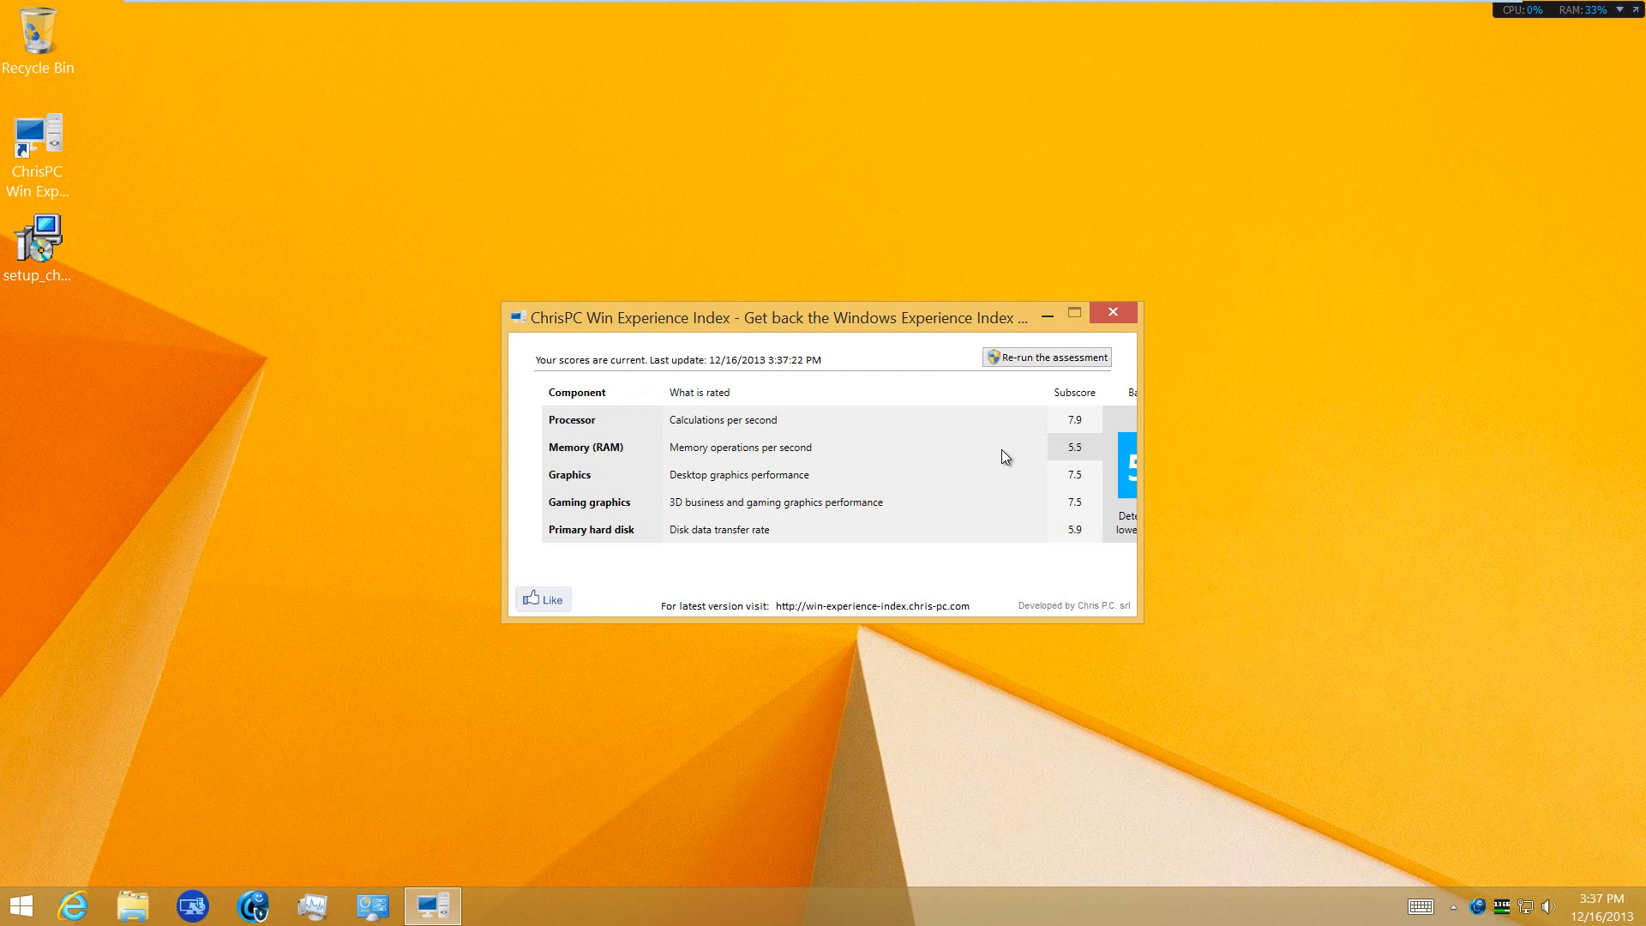
mouse_move(1147, 633)
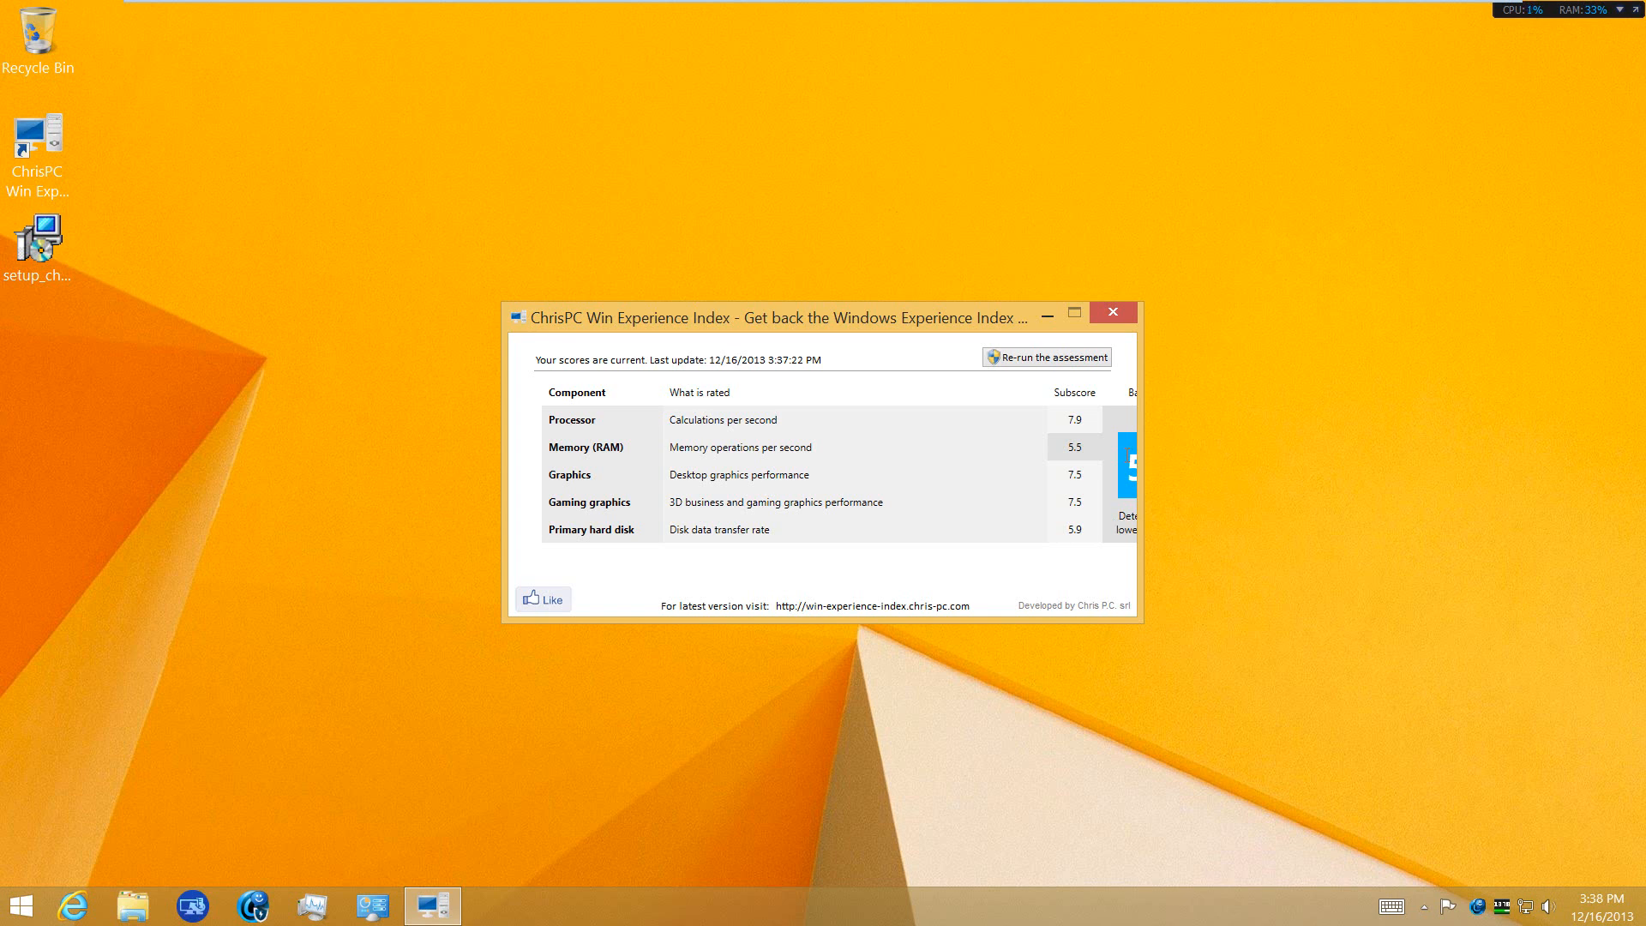
click(1112, 312)
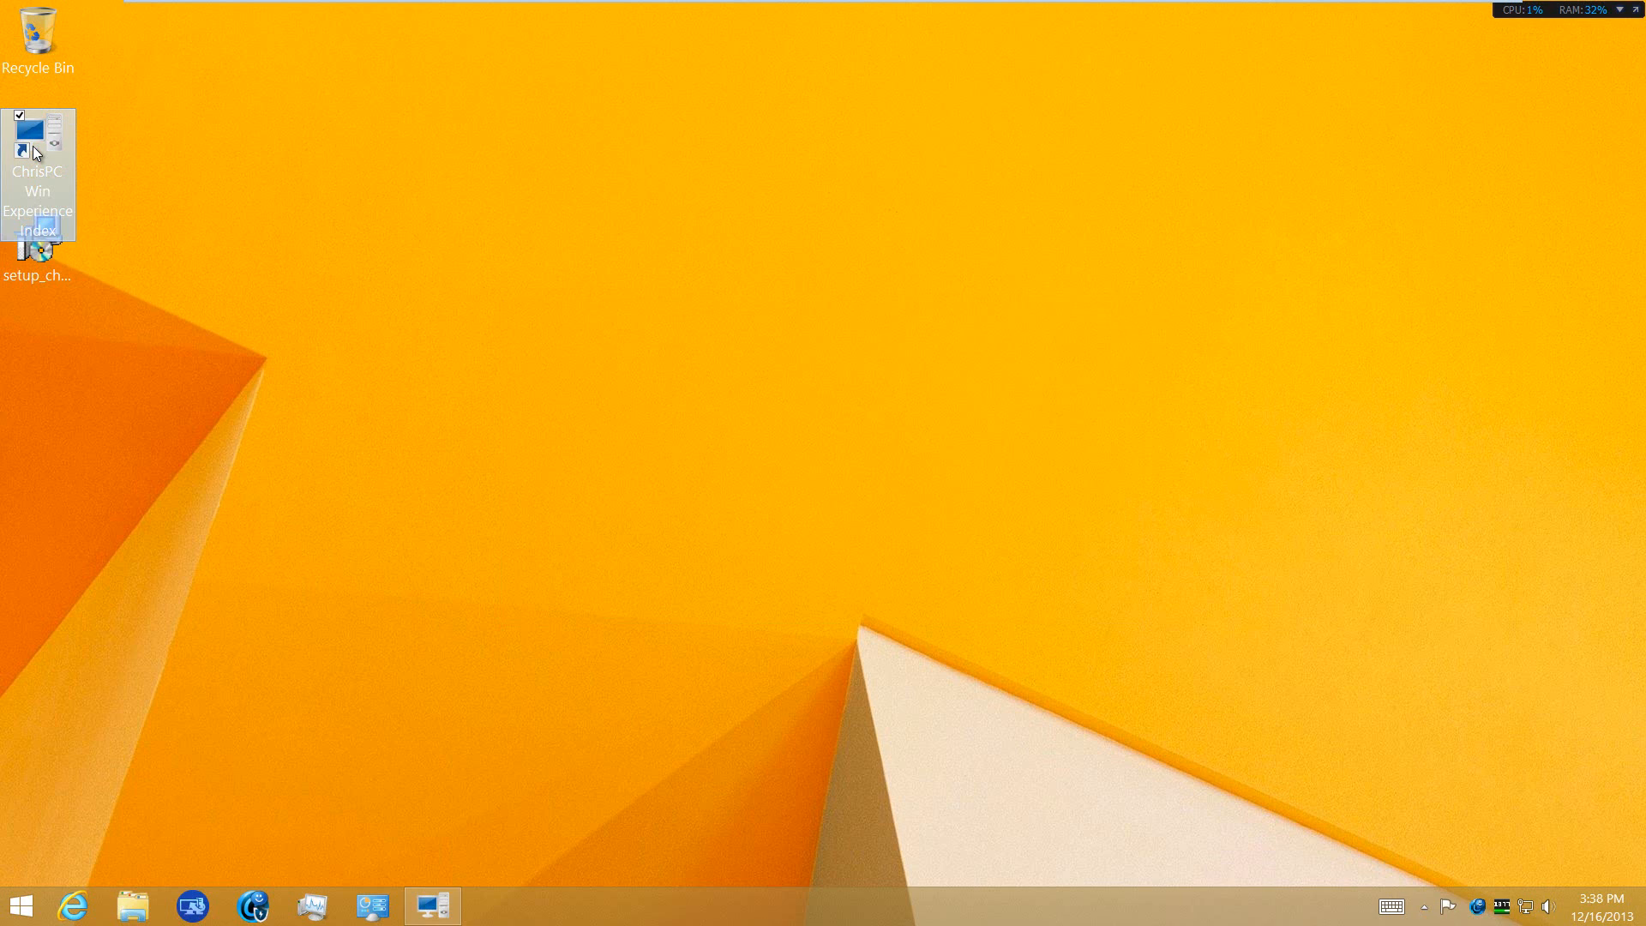
double_click(38, 147)
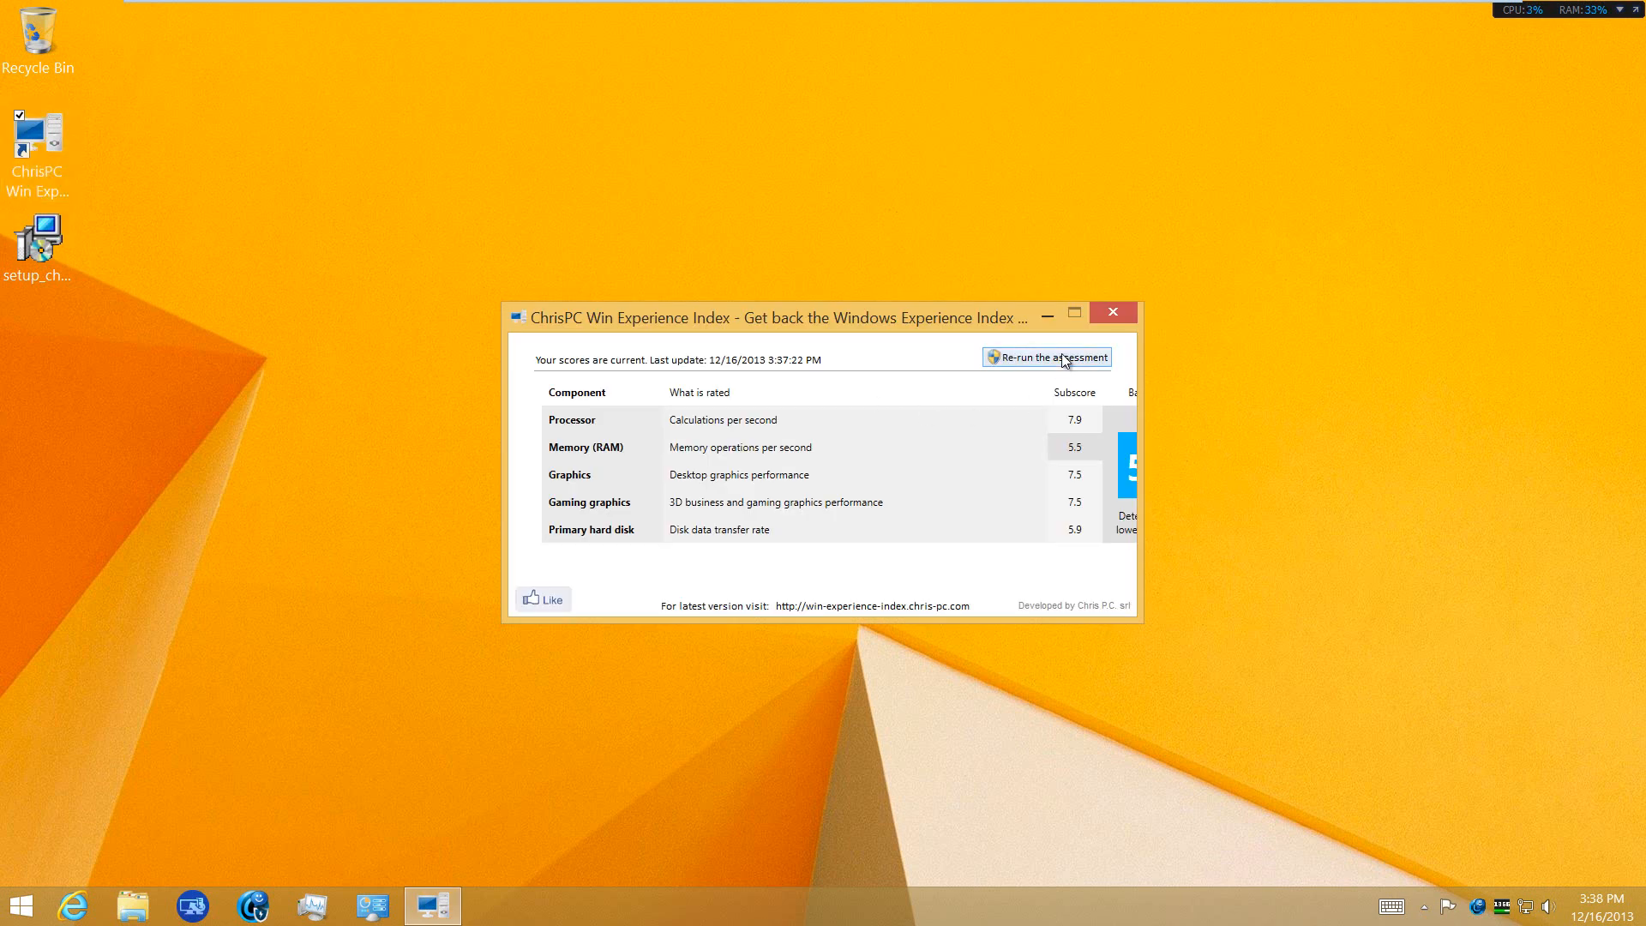
mouse_move(69, 144)
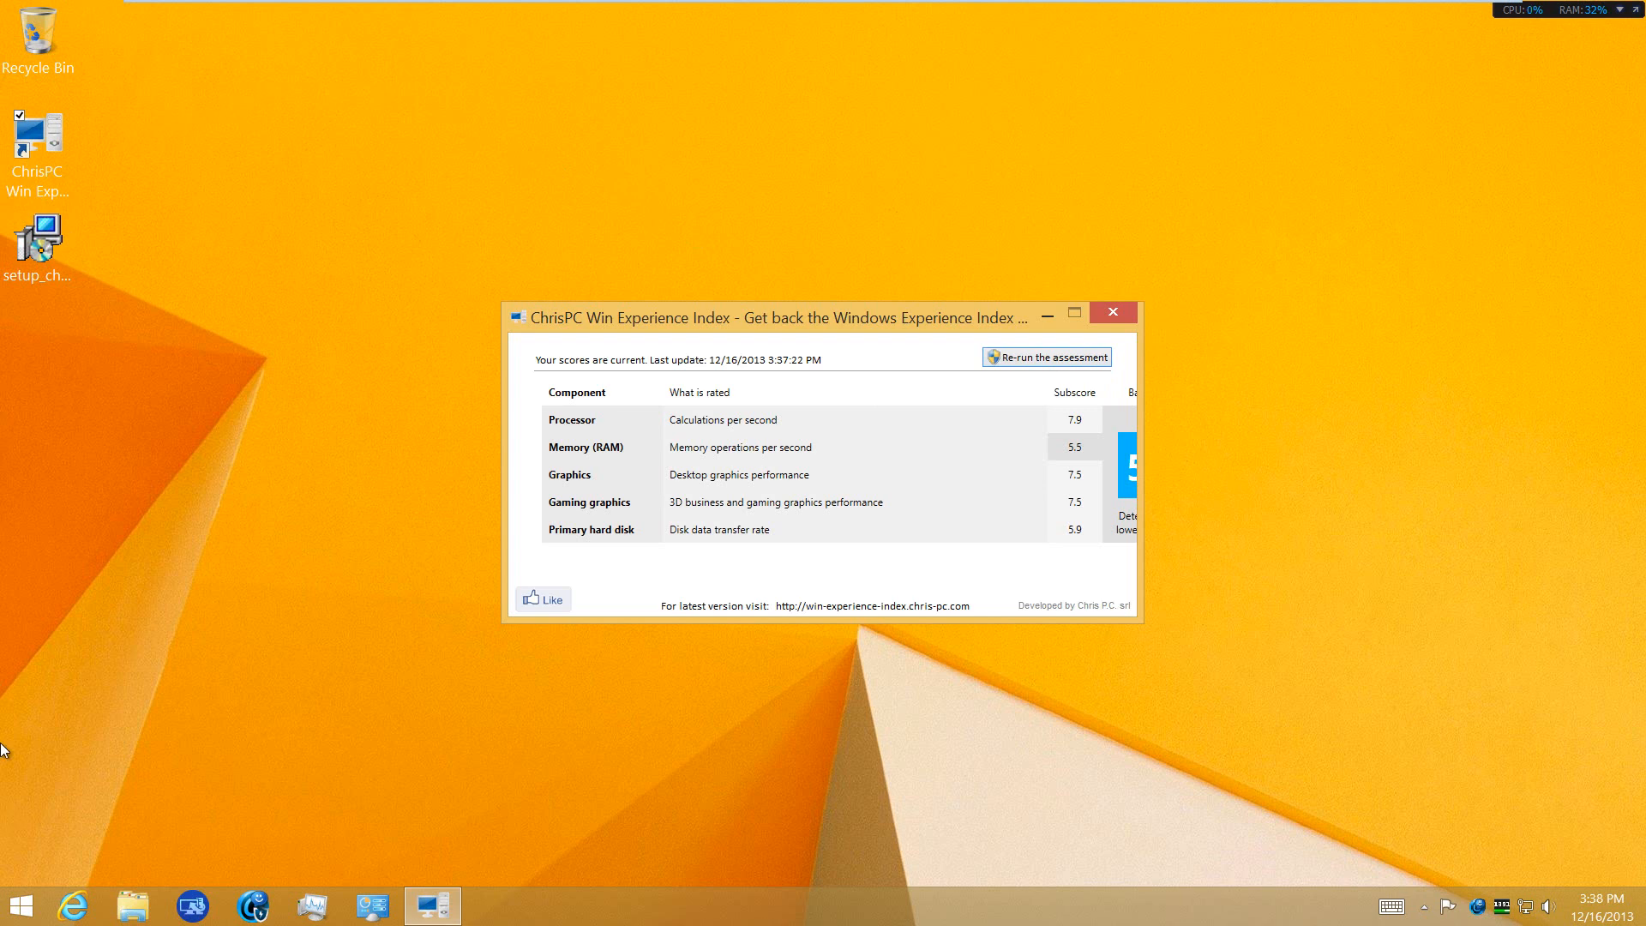
mouse_move(515, 661)
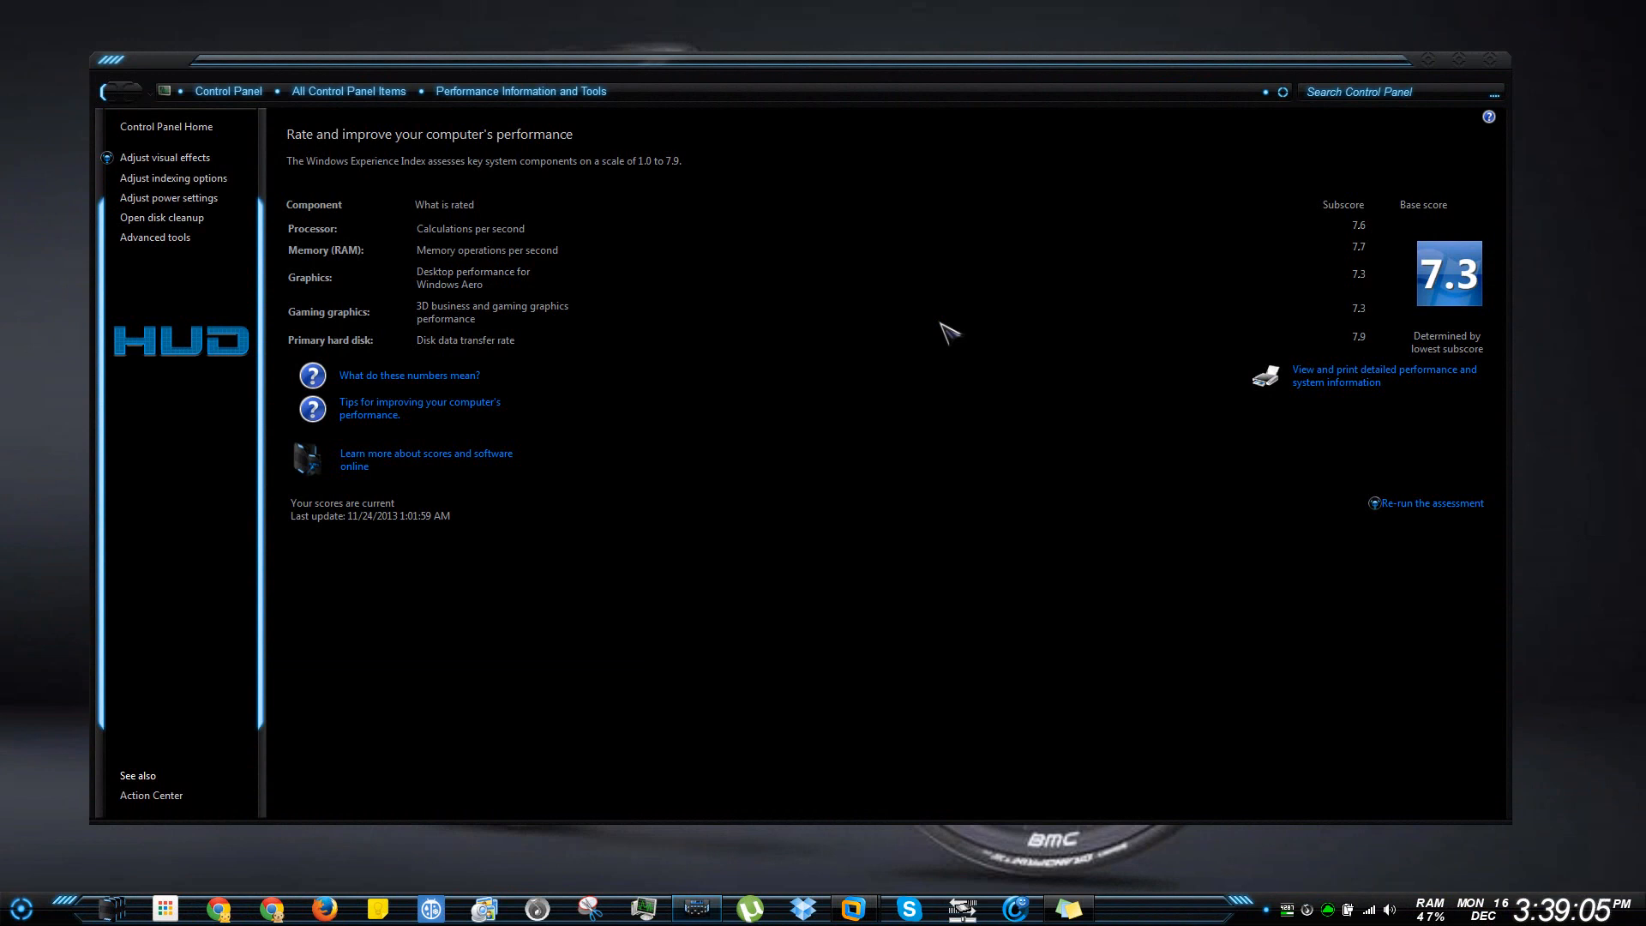
mouse_move(1173, 343)
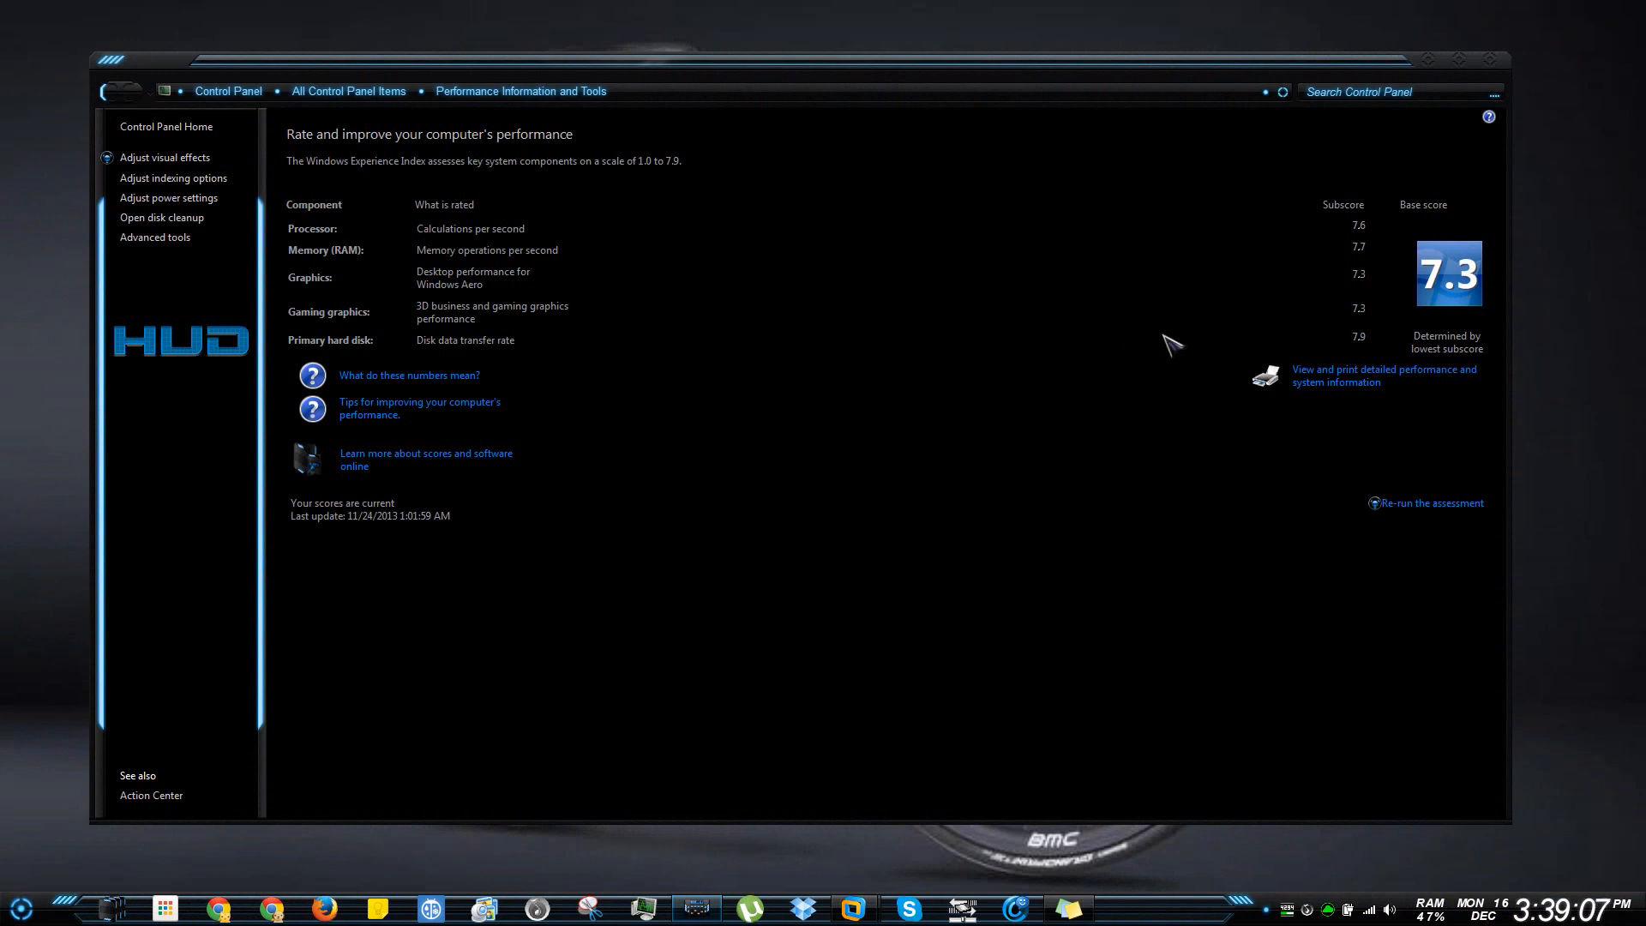
mouse_move(1310, 391)
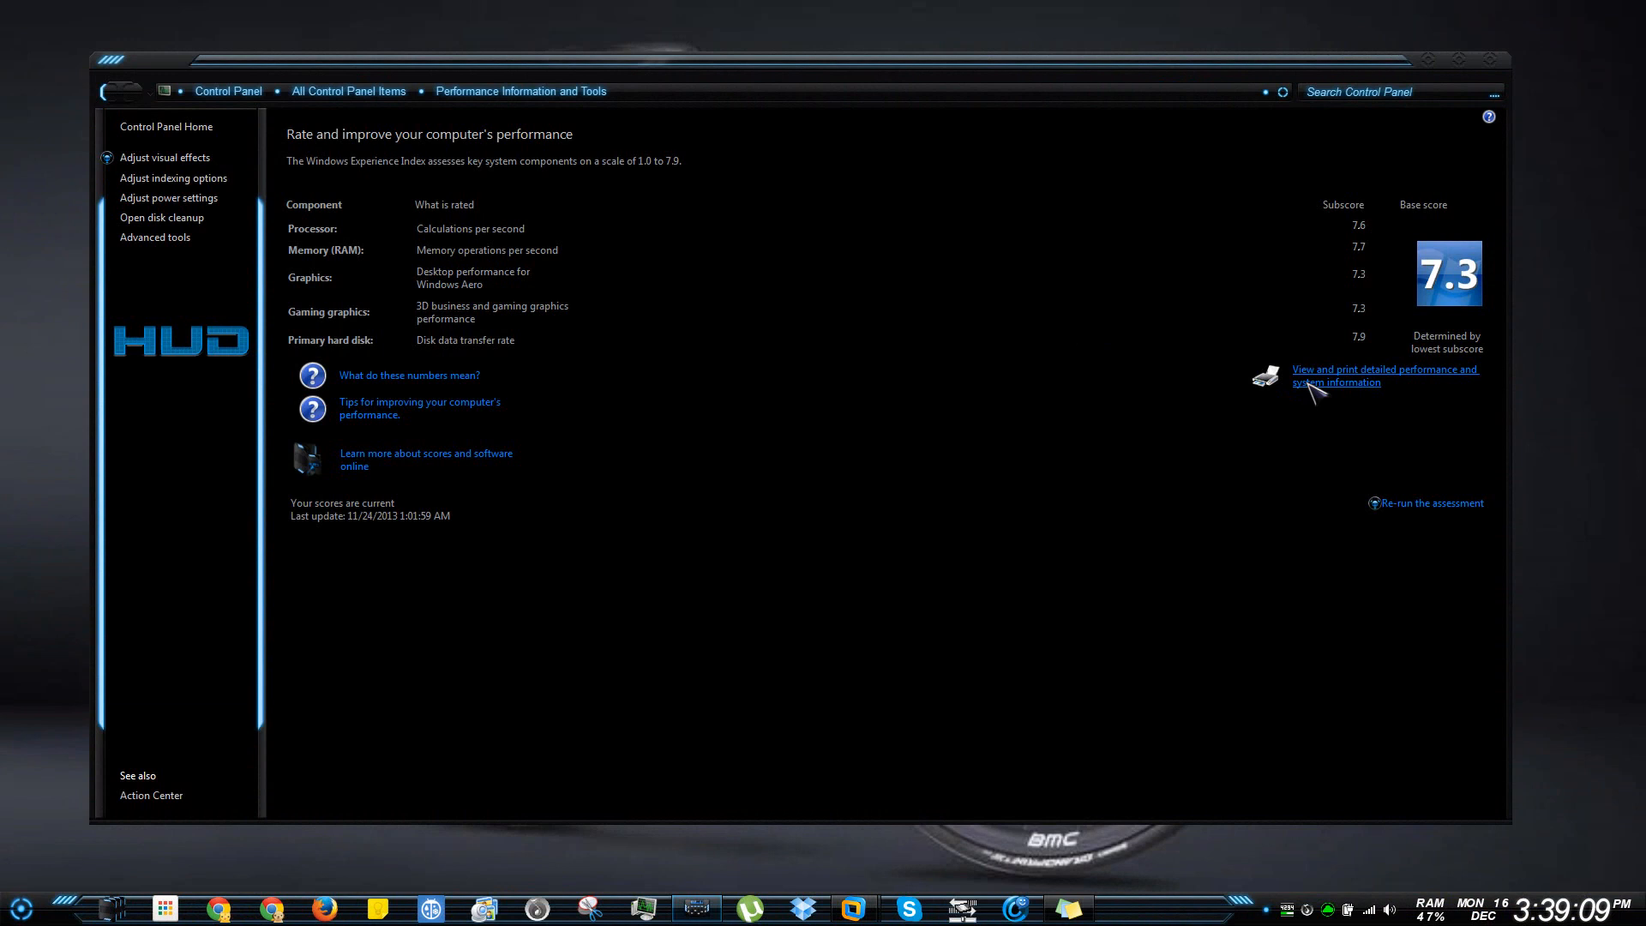
Step: Open 'View and print detailed performance and system information' in Control Panel
click(1383, 375)
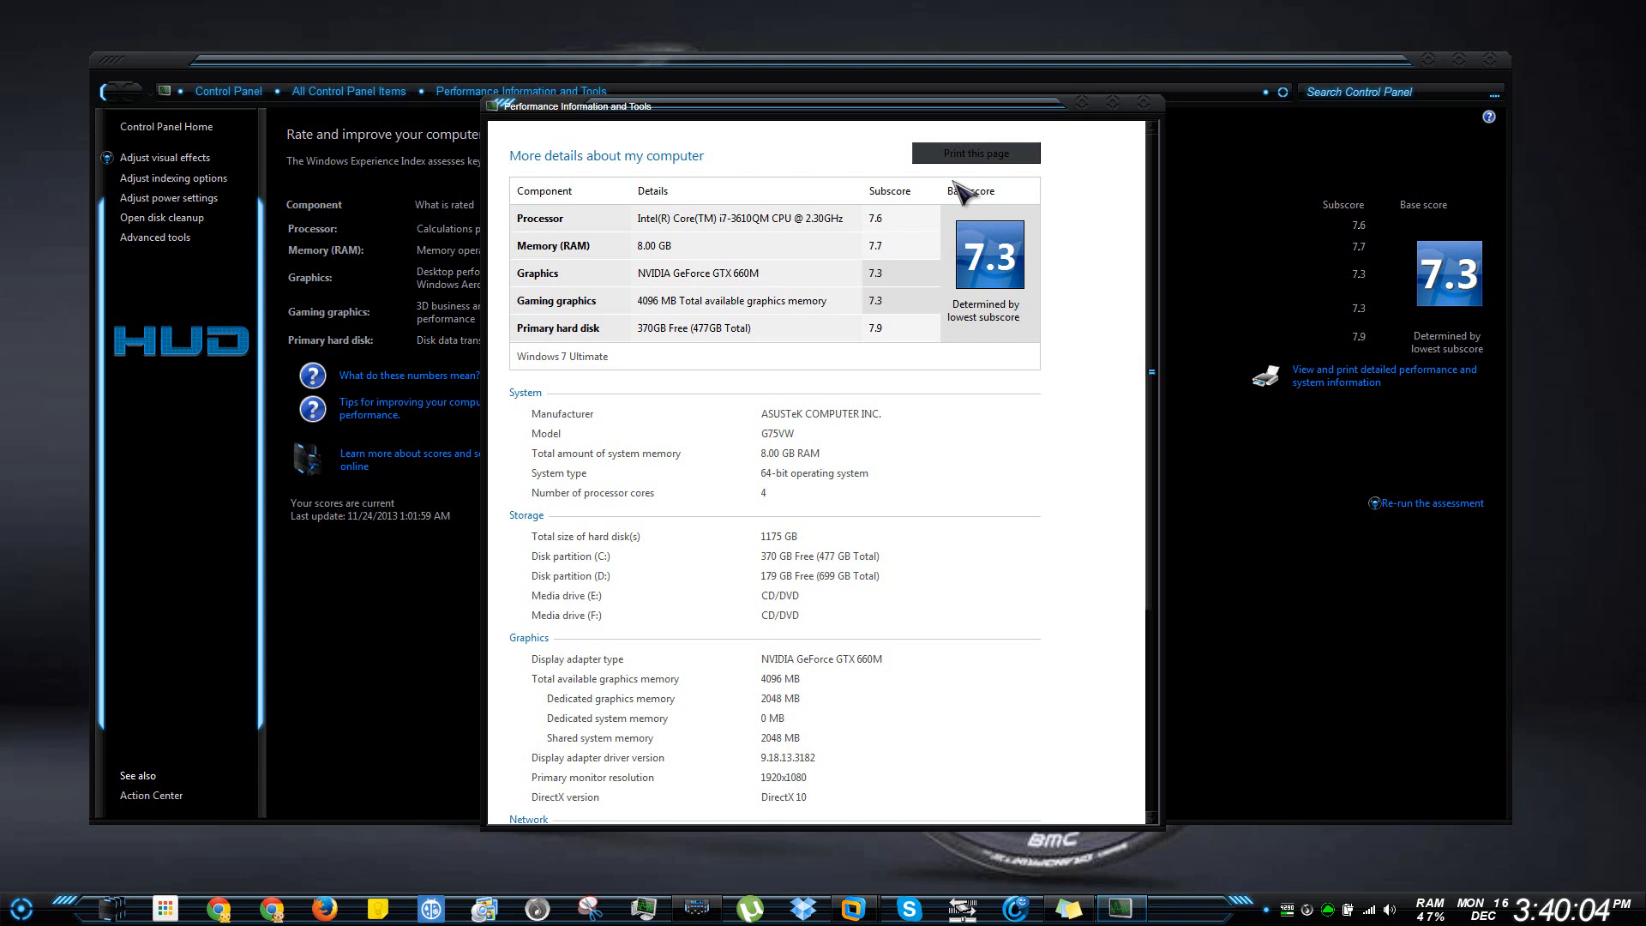
mouse_move(678, 491)
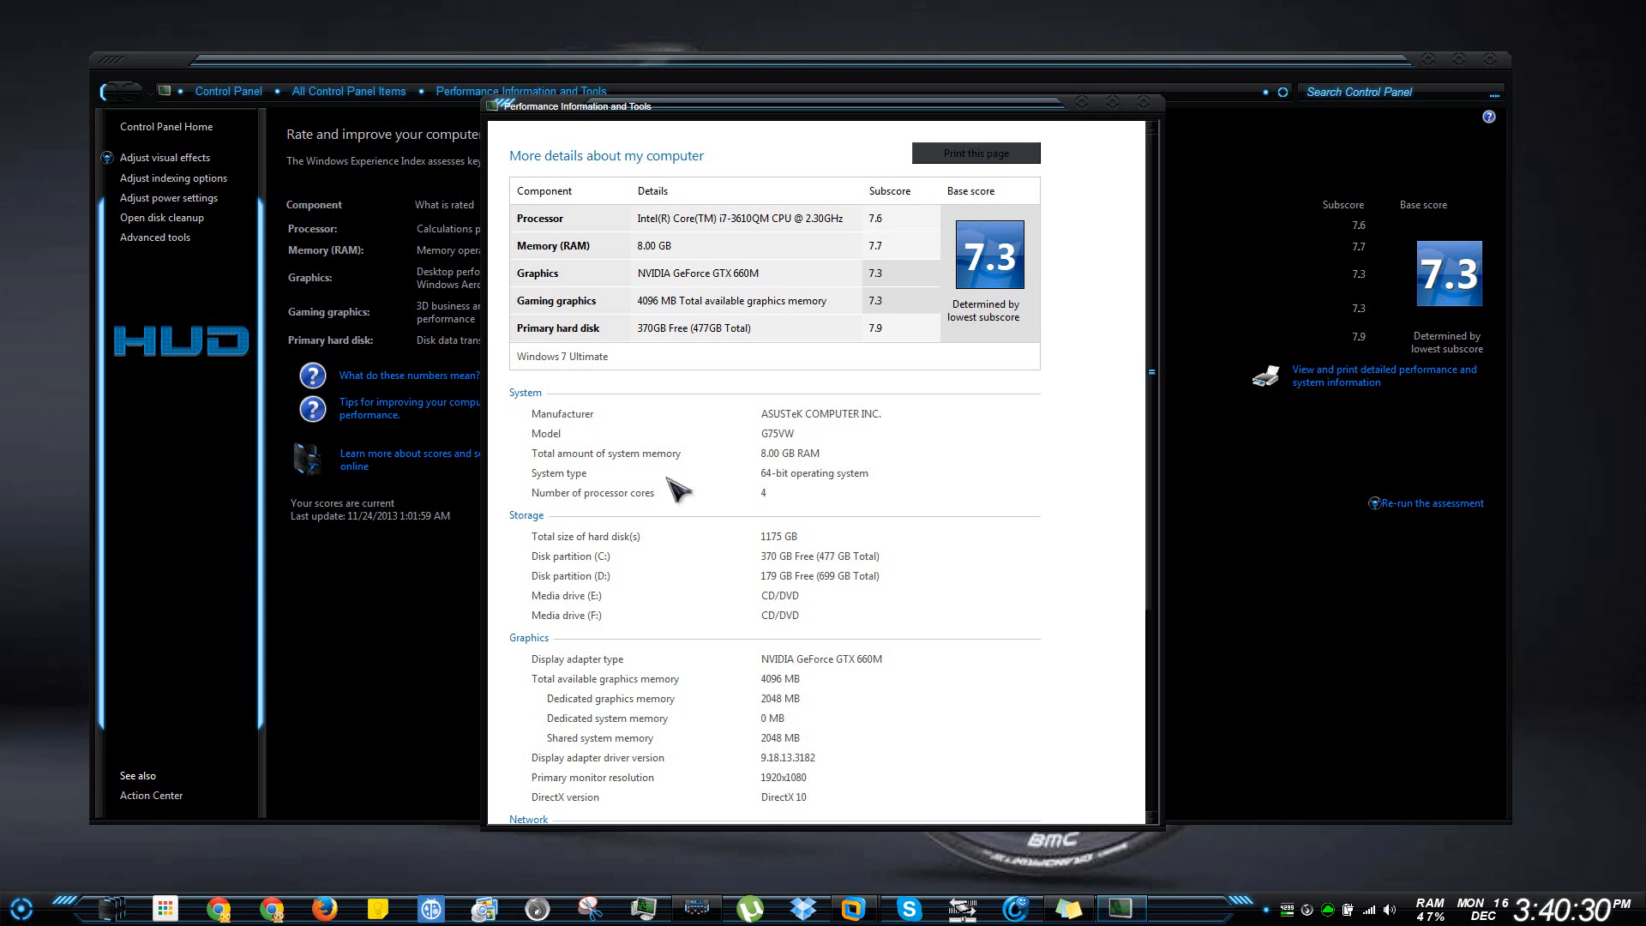